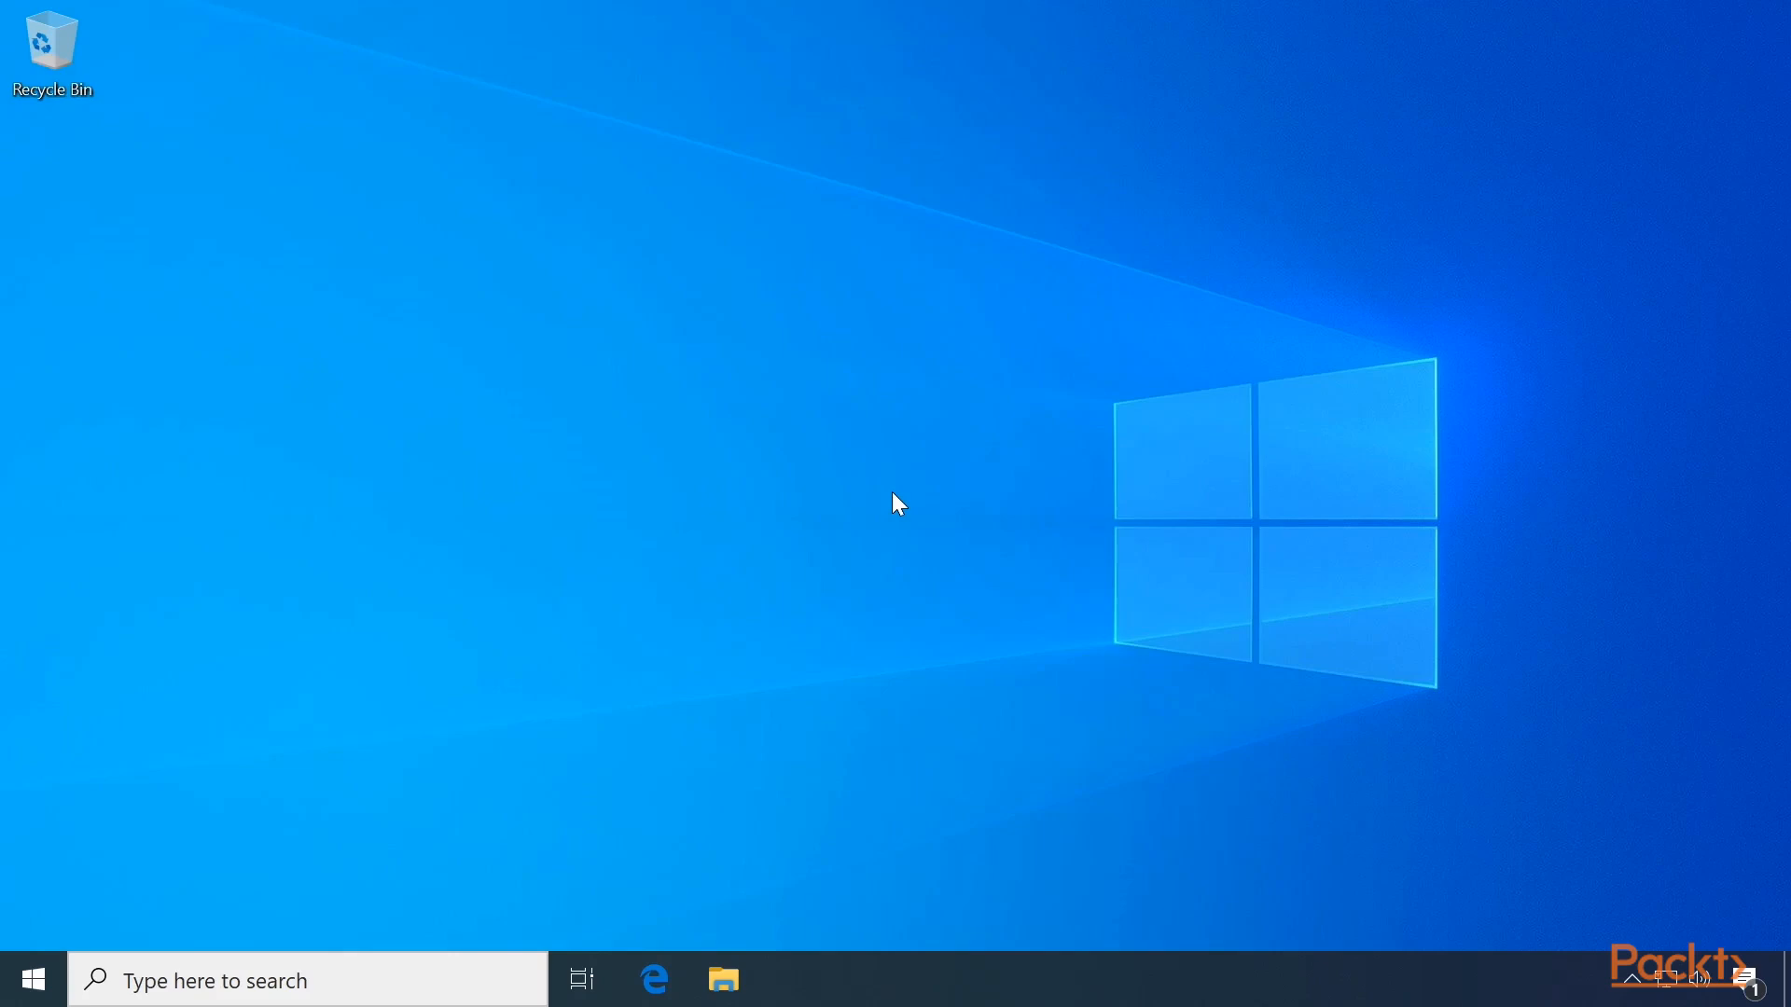
- Search the Start menu for "windows fea" to surface Turn Windows features on or off
left_click(32, 980)
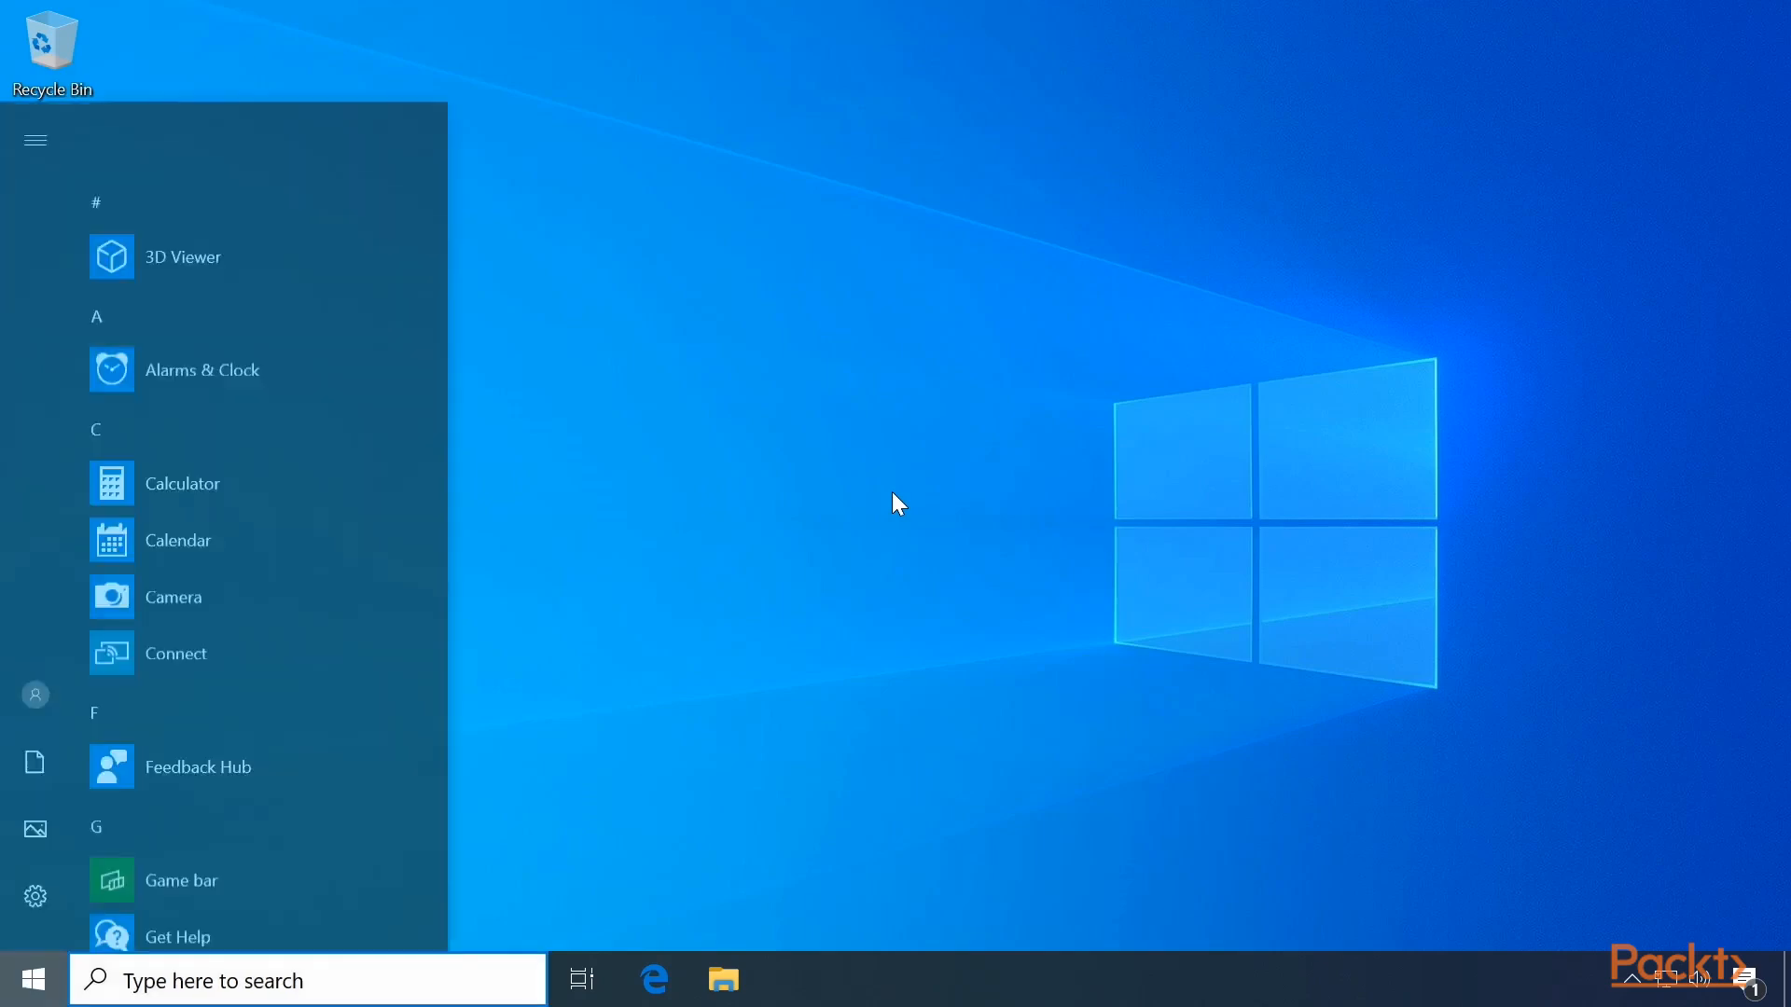
type("windows f")
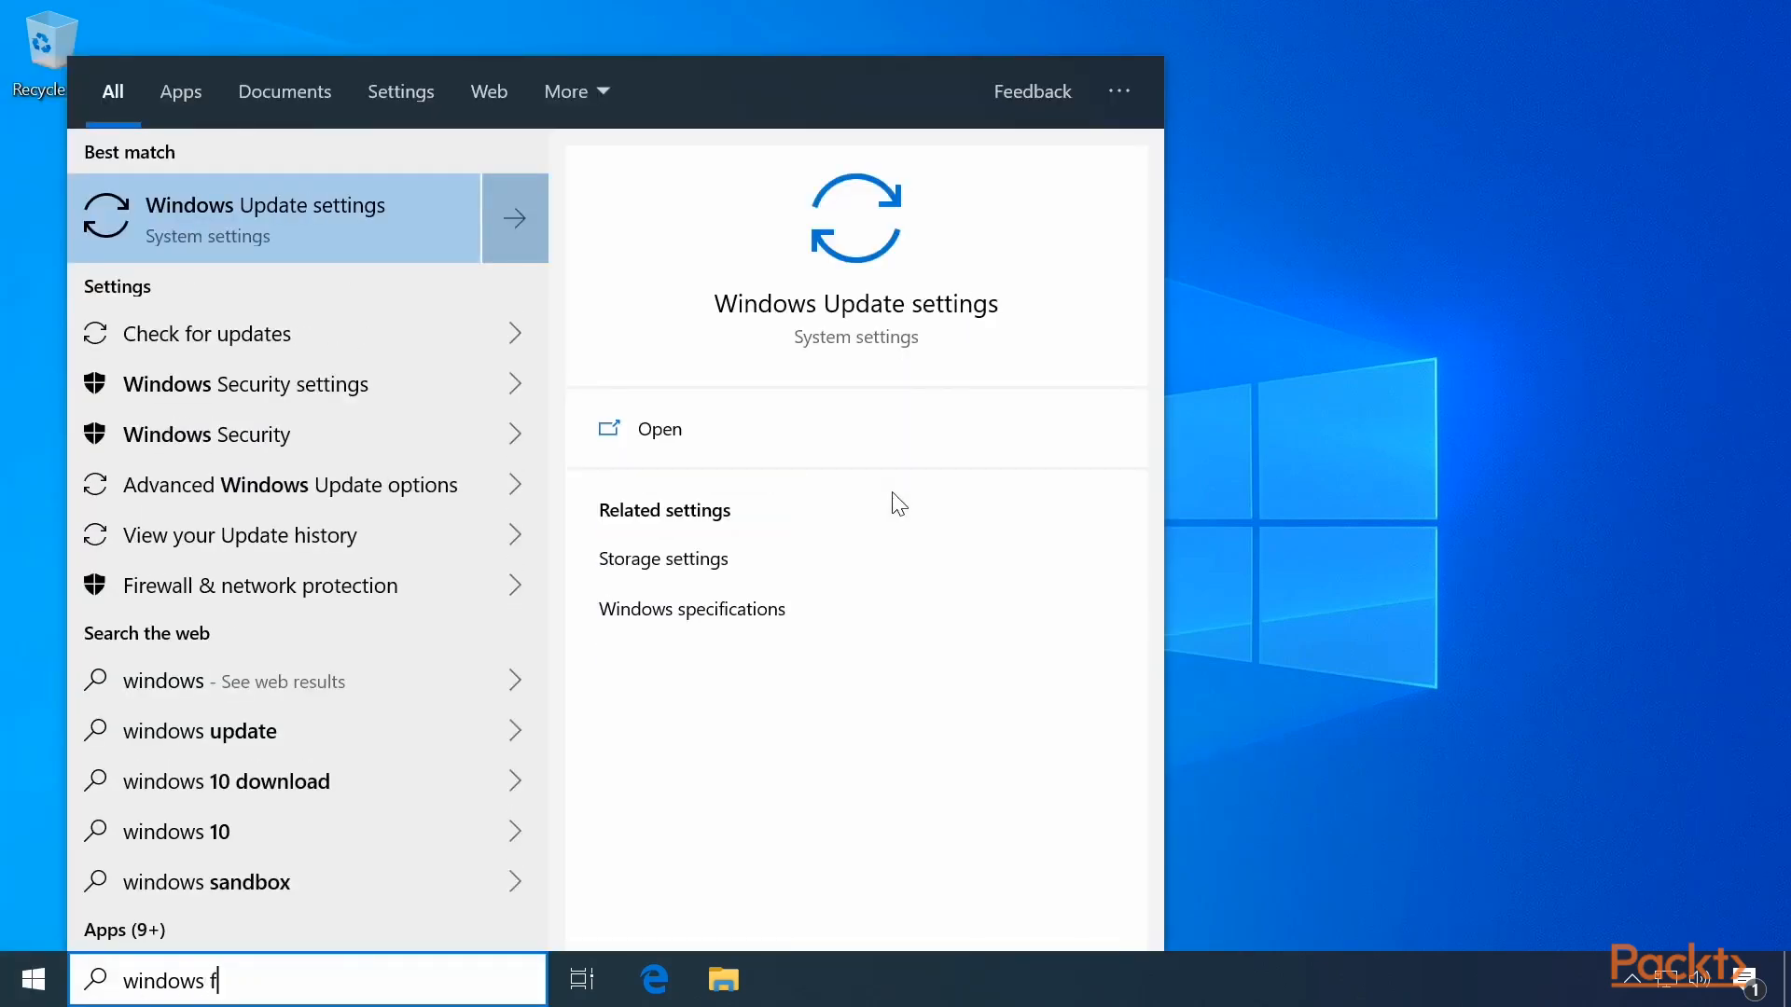
type("ea")
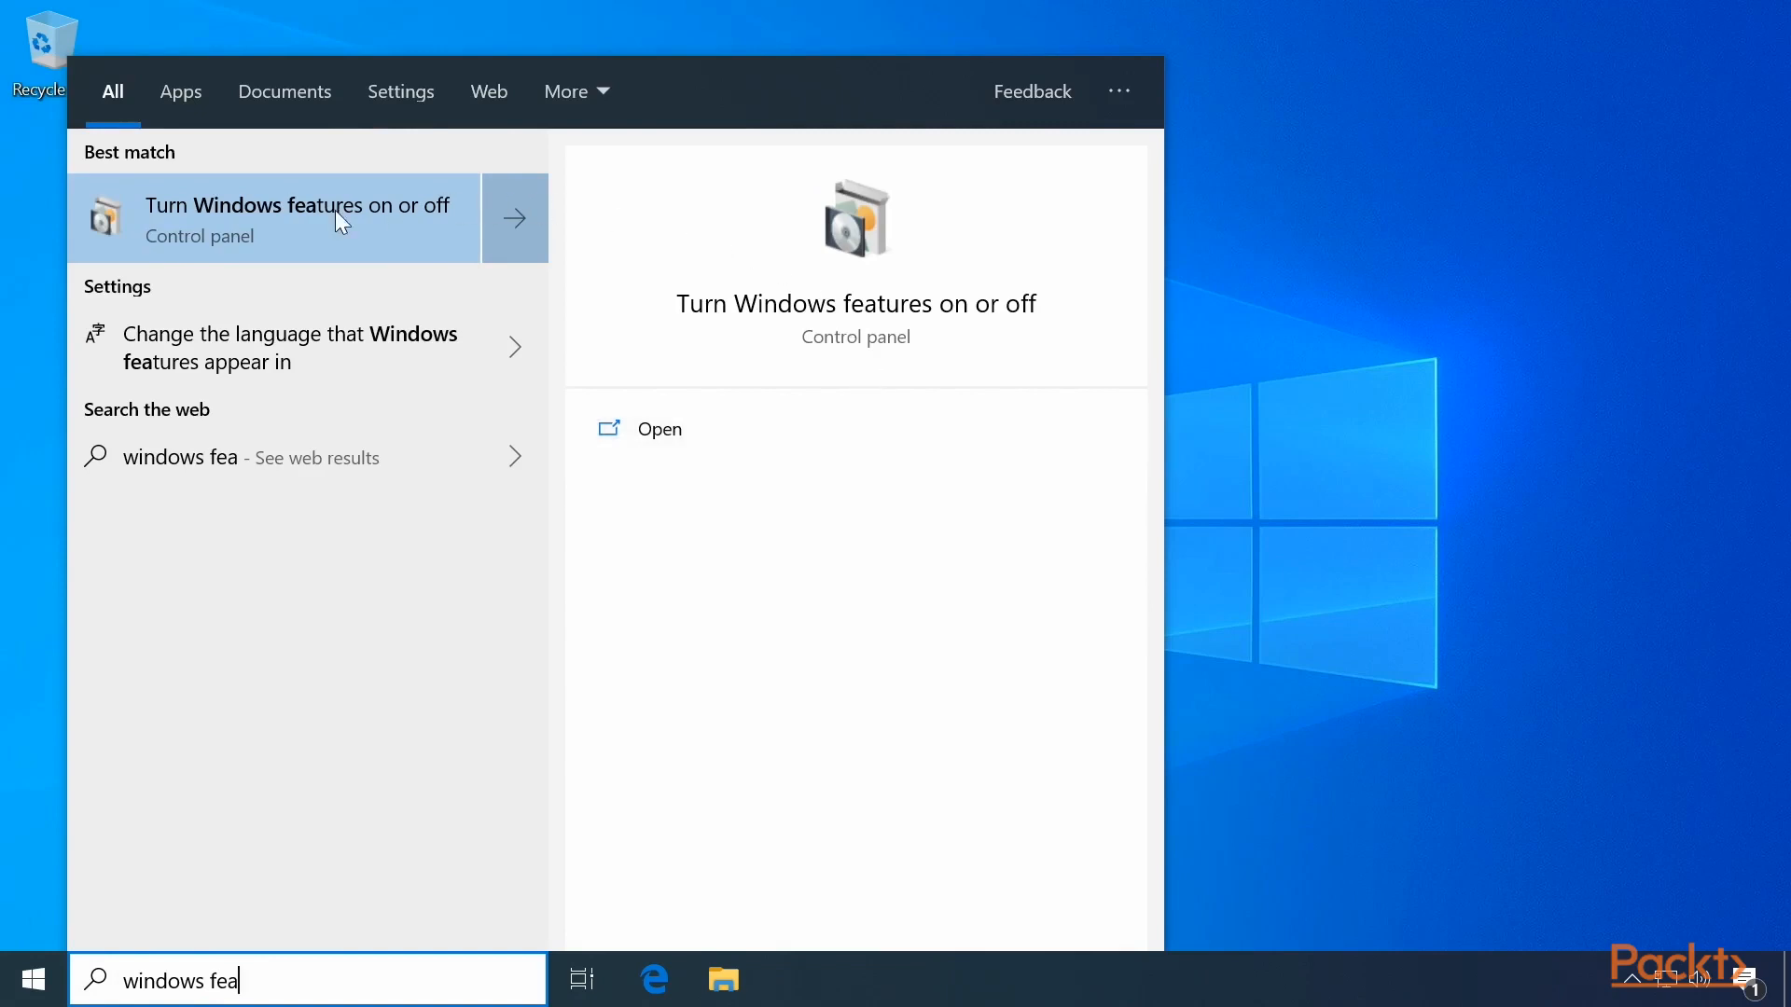
- Enable the Hyper-V feature in Windows Features and restart the PC to finish installing it
left_click(297, 216)
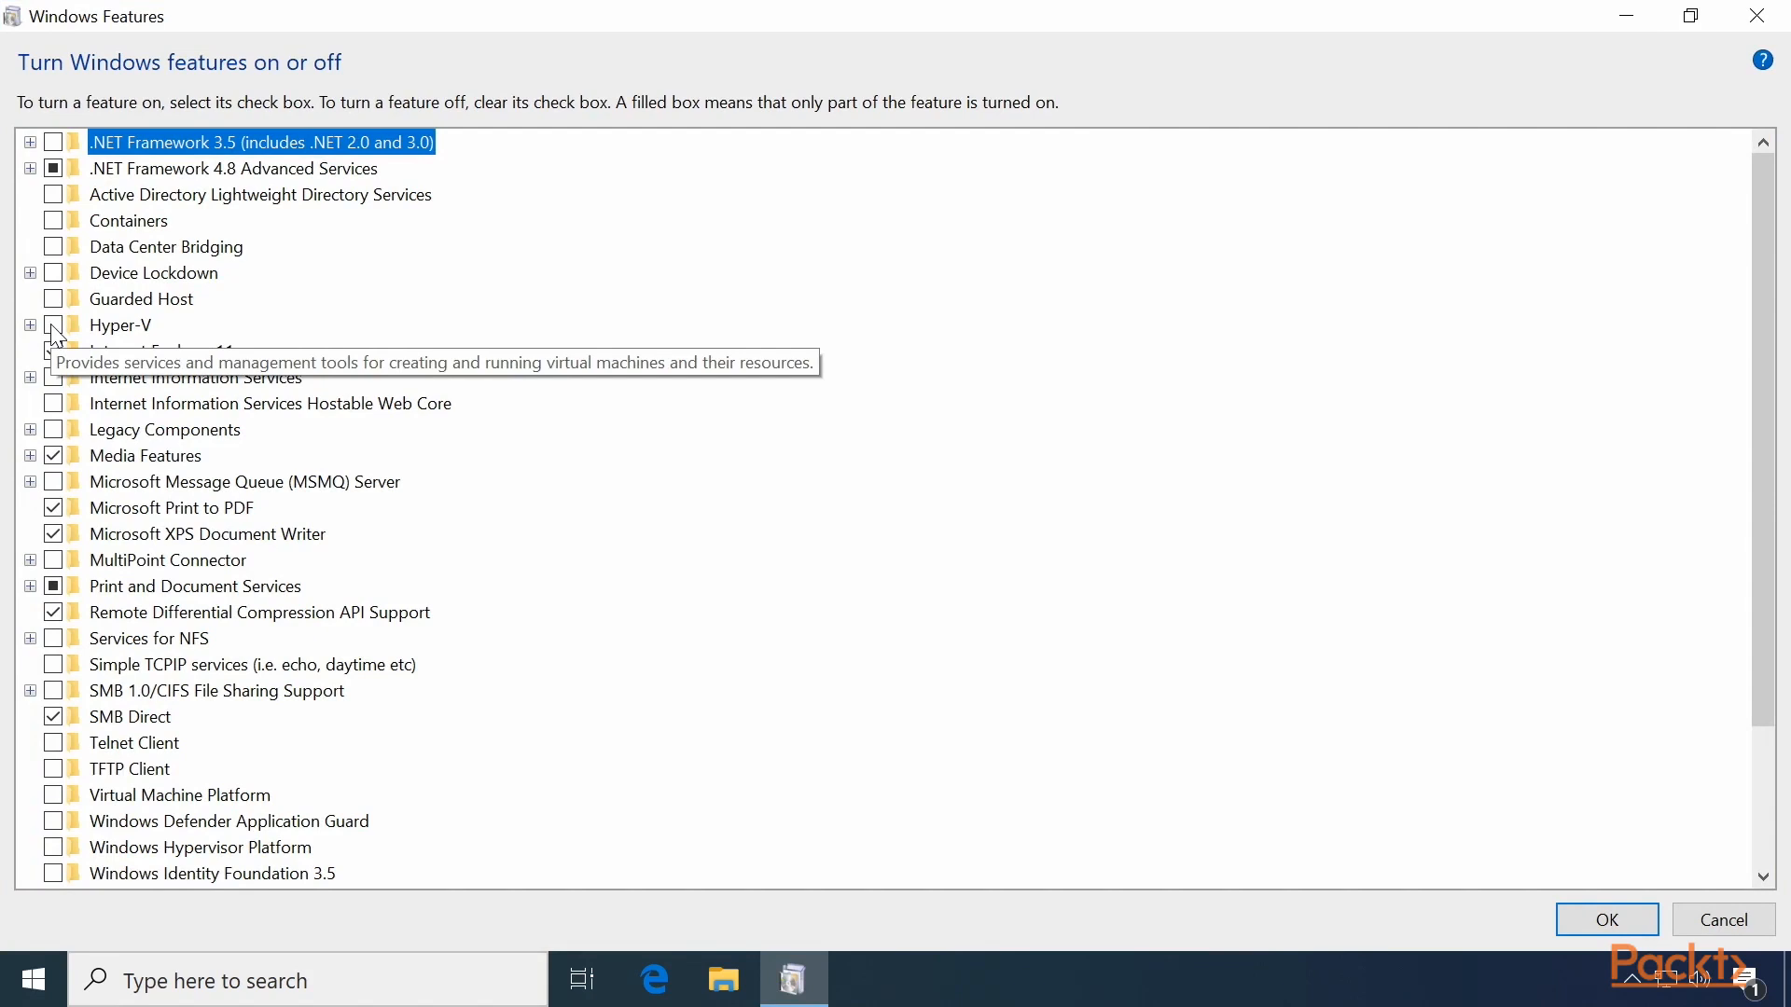
left_click(119, 325)
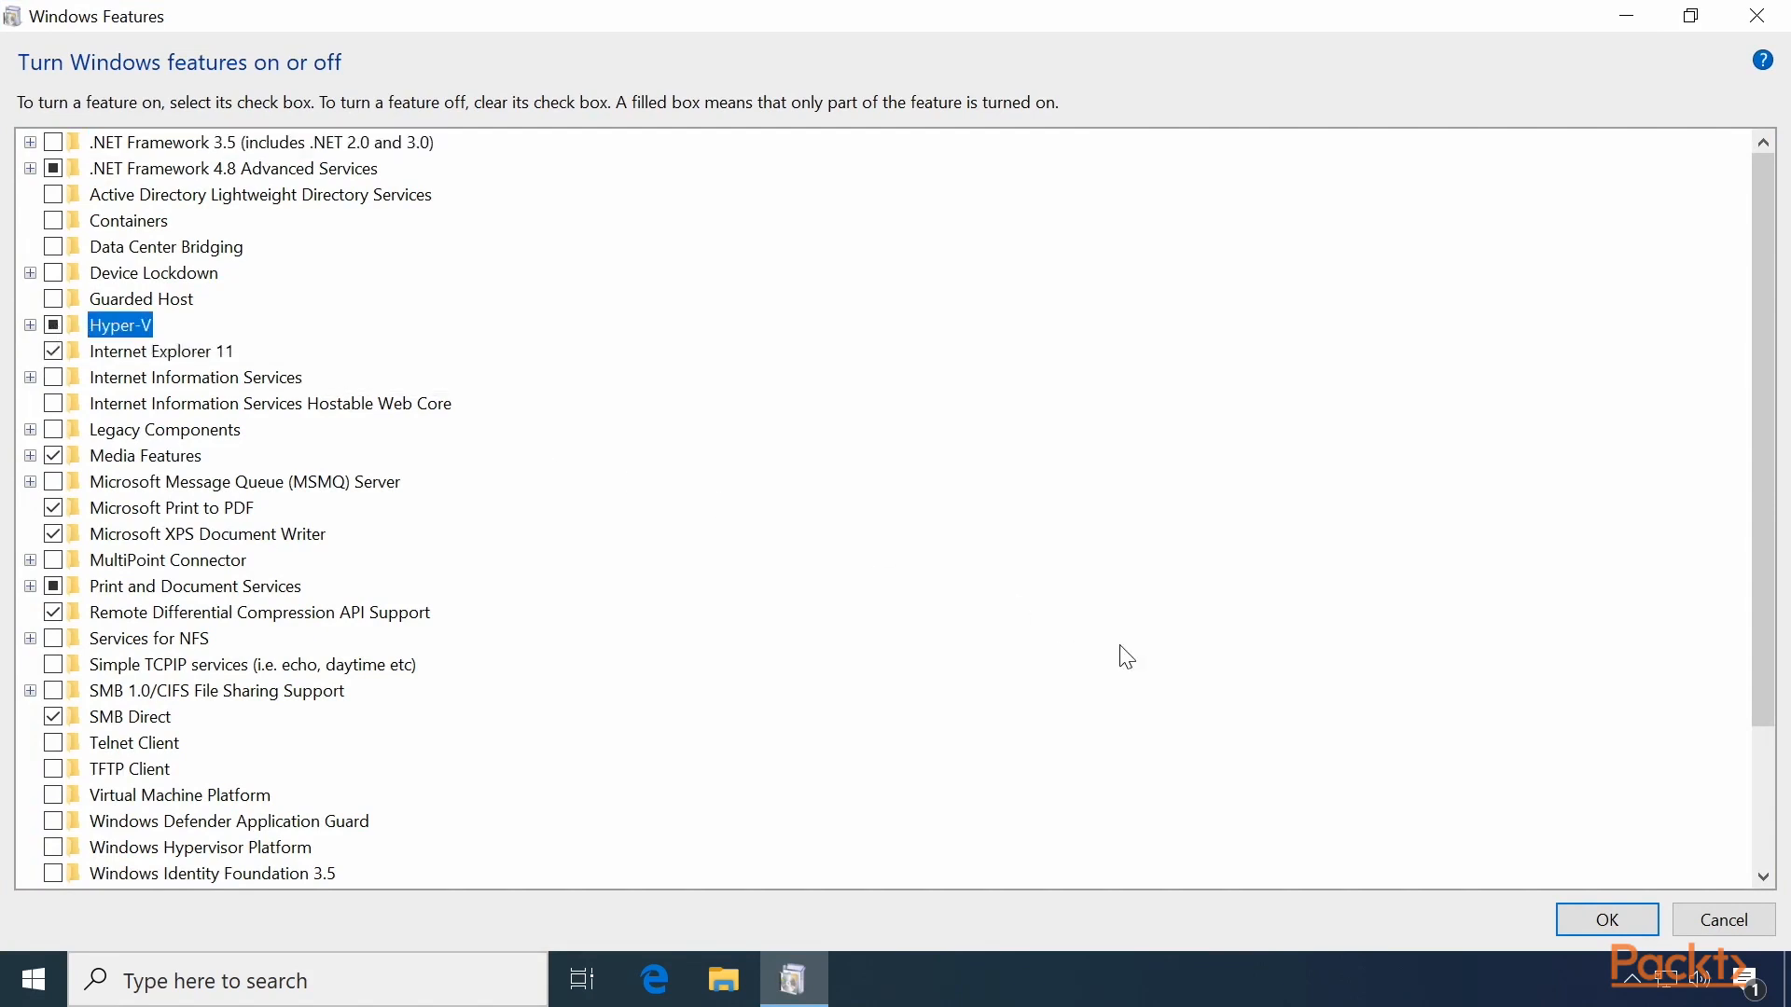
left_click(1606, 920)
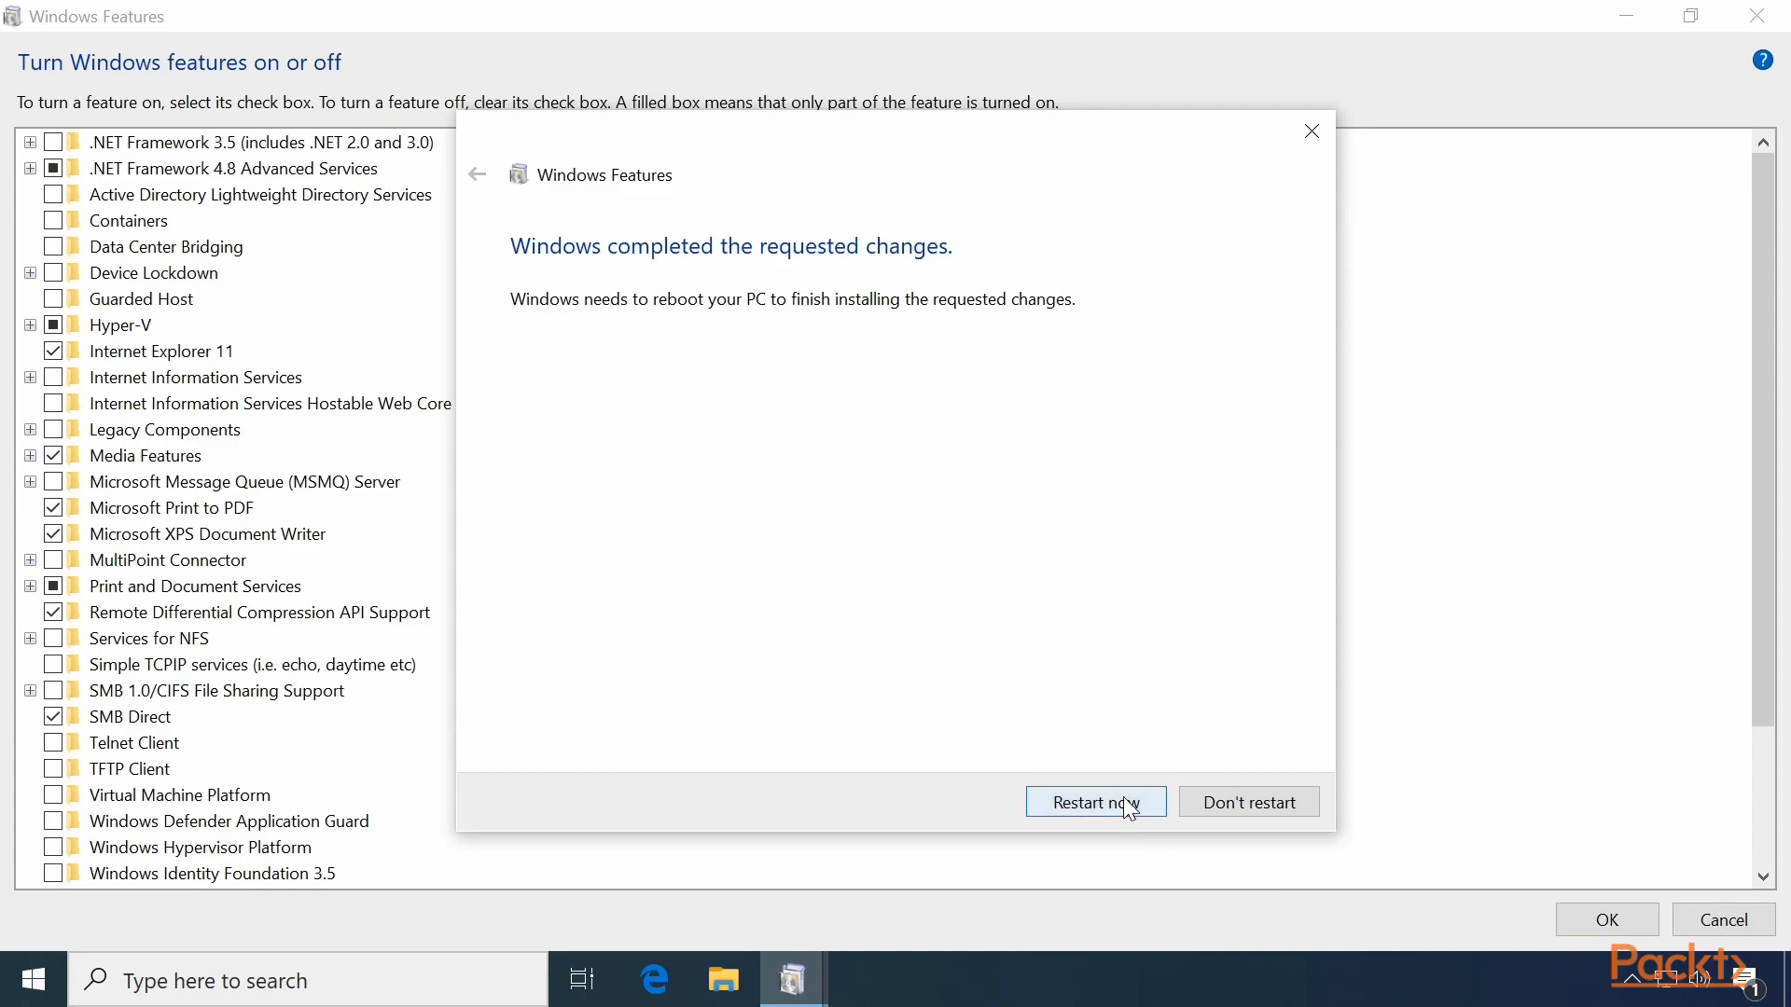
left_click(1095, 800)
type("hyper")
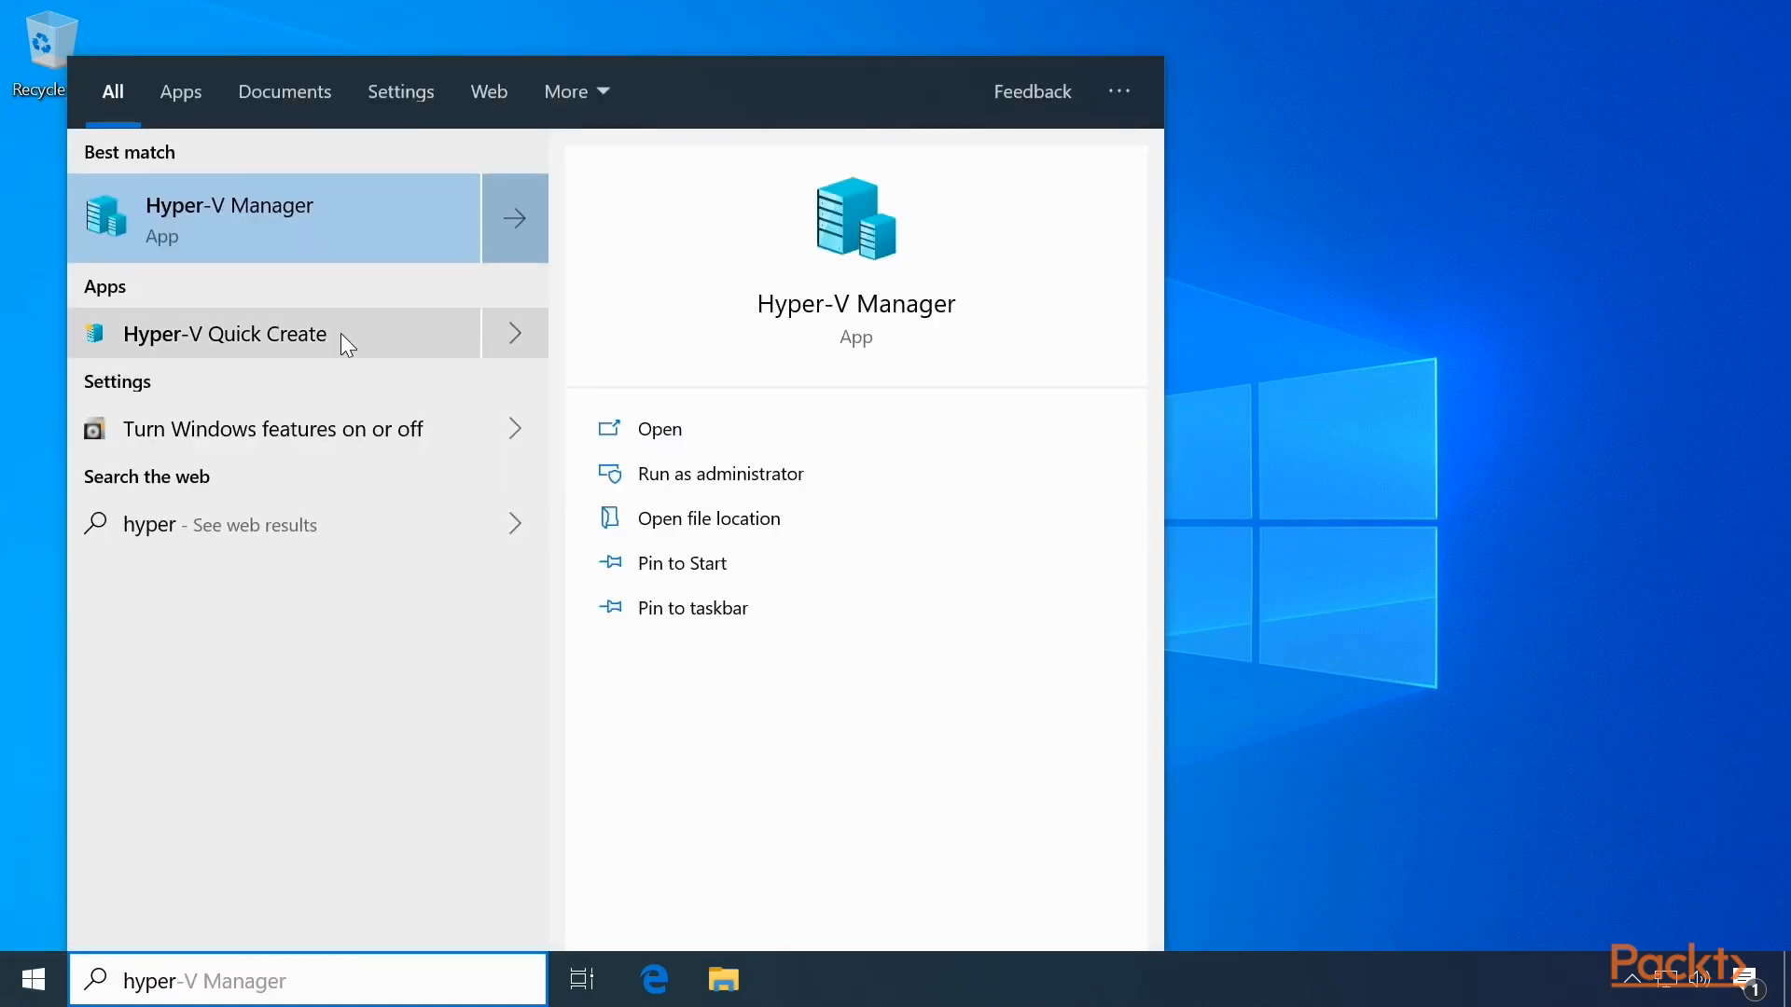
mouse_move(340, 308)
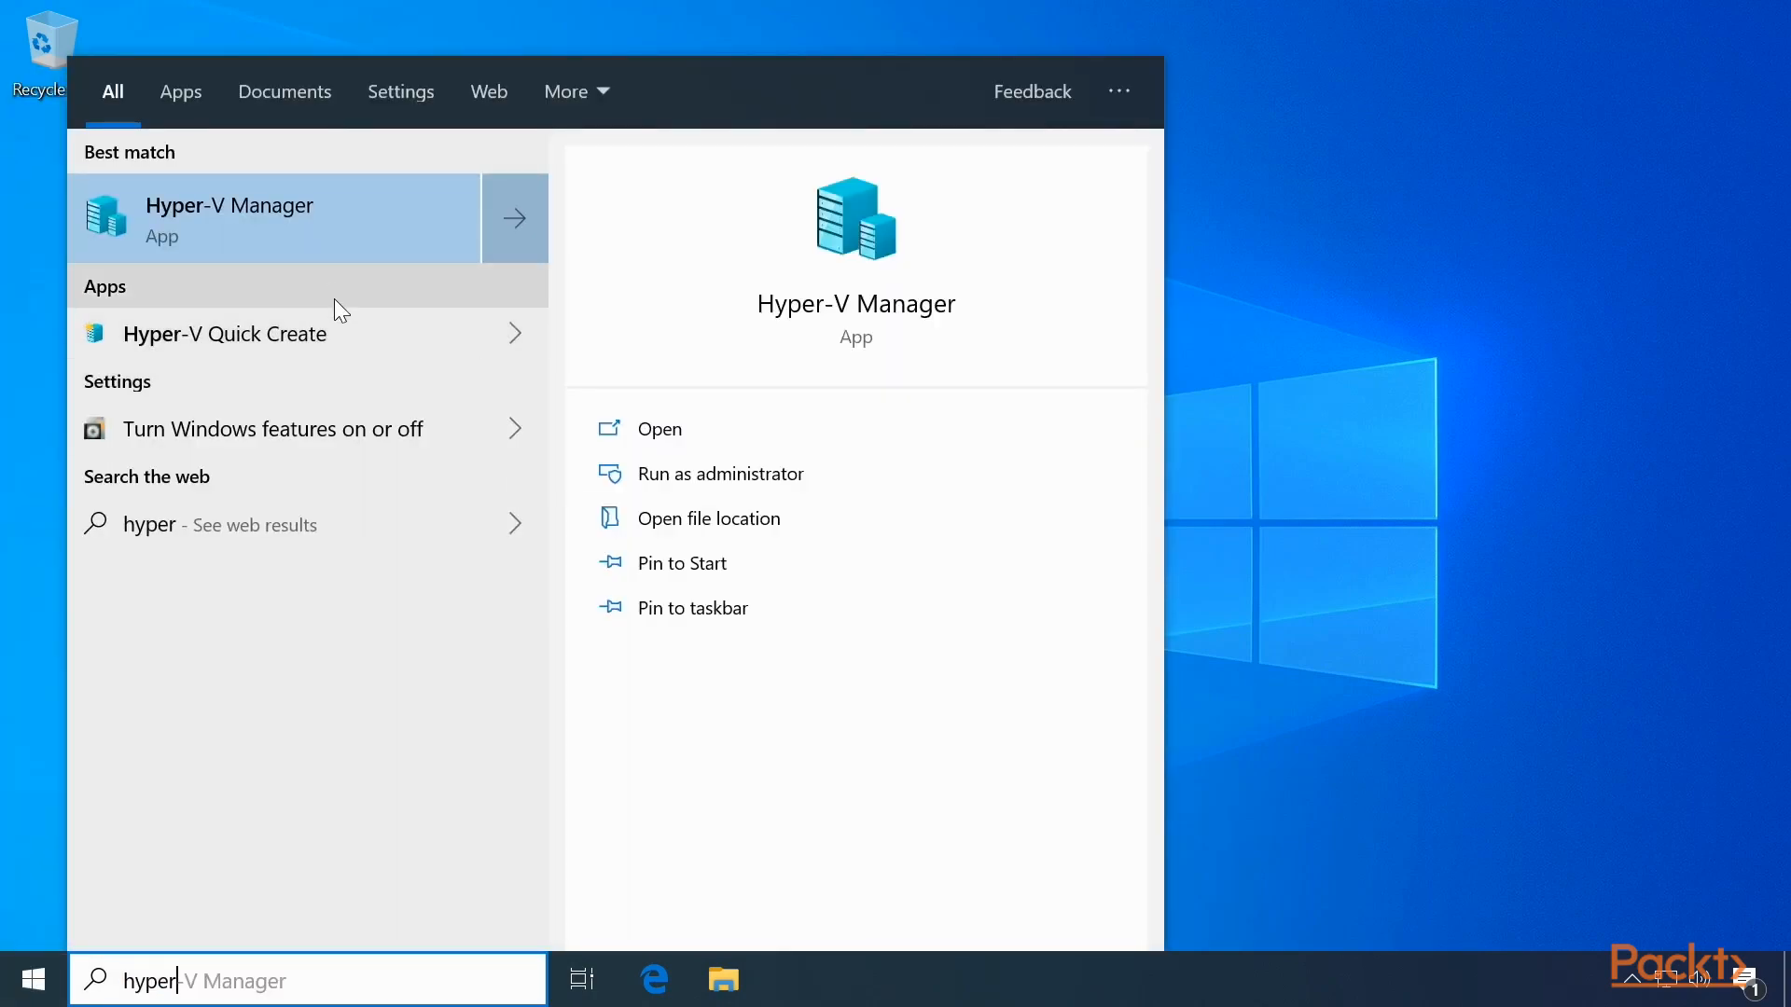
mouse_move(332, 343)
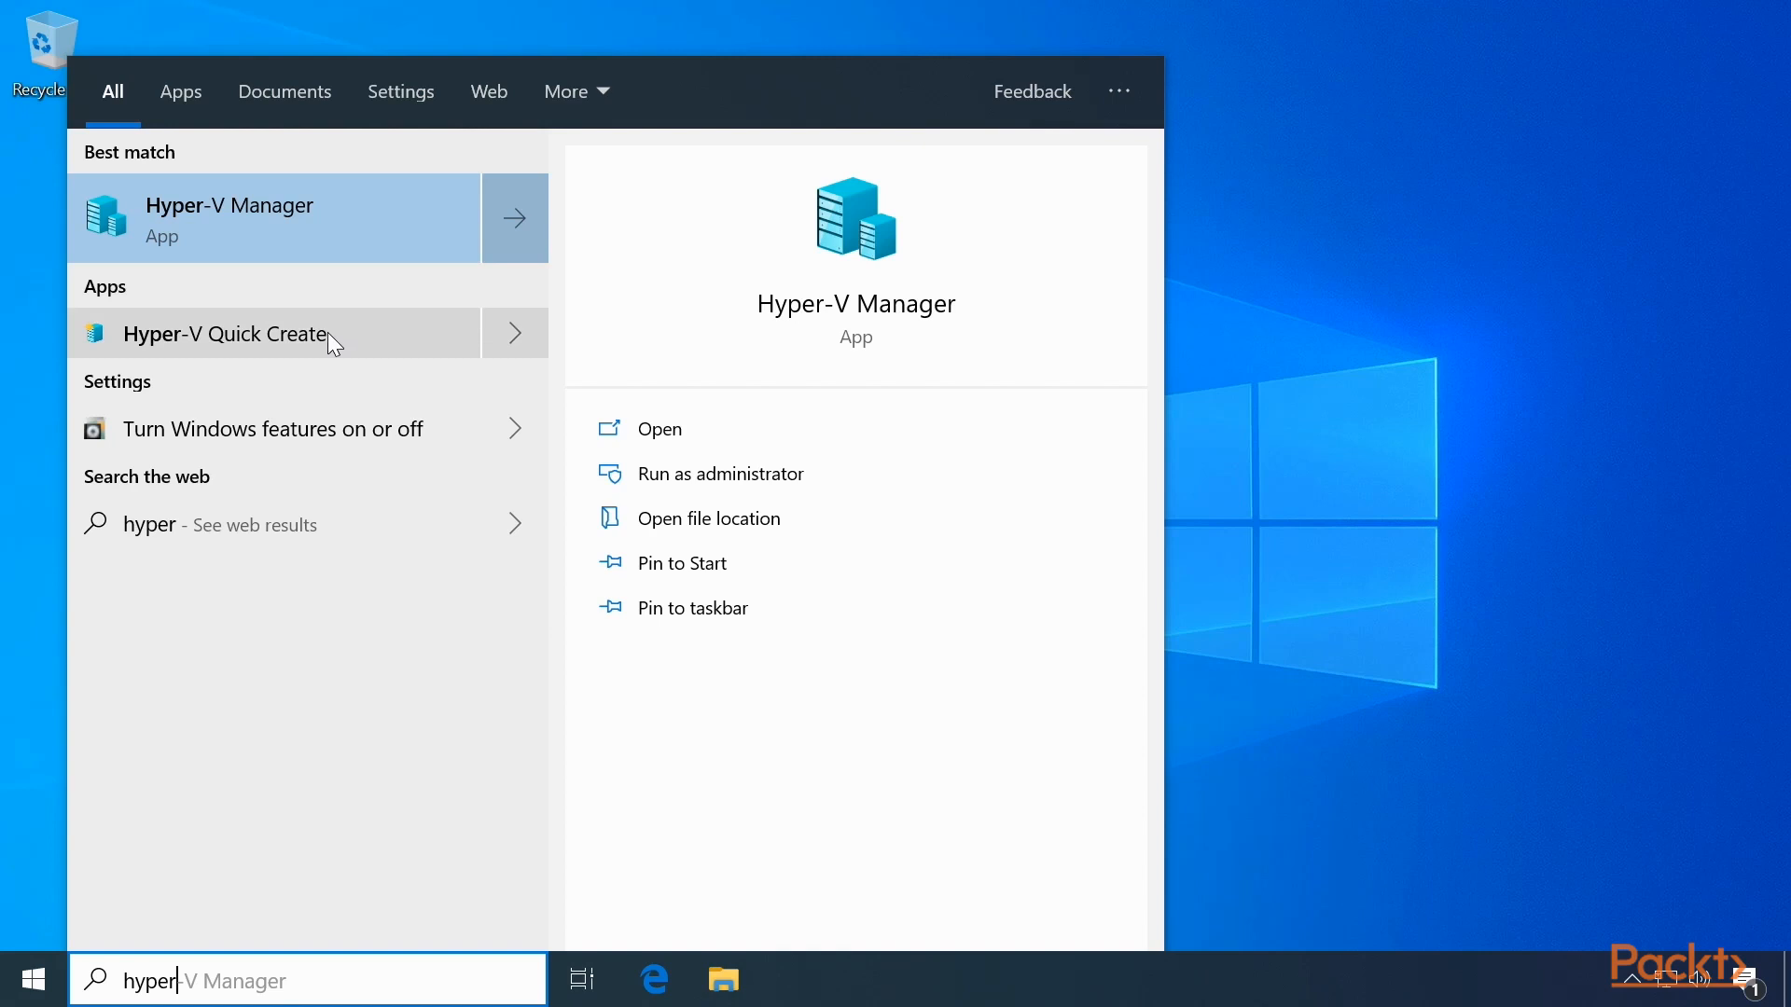
mouse_move(332, 237)
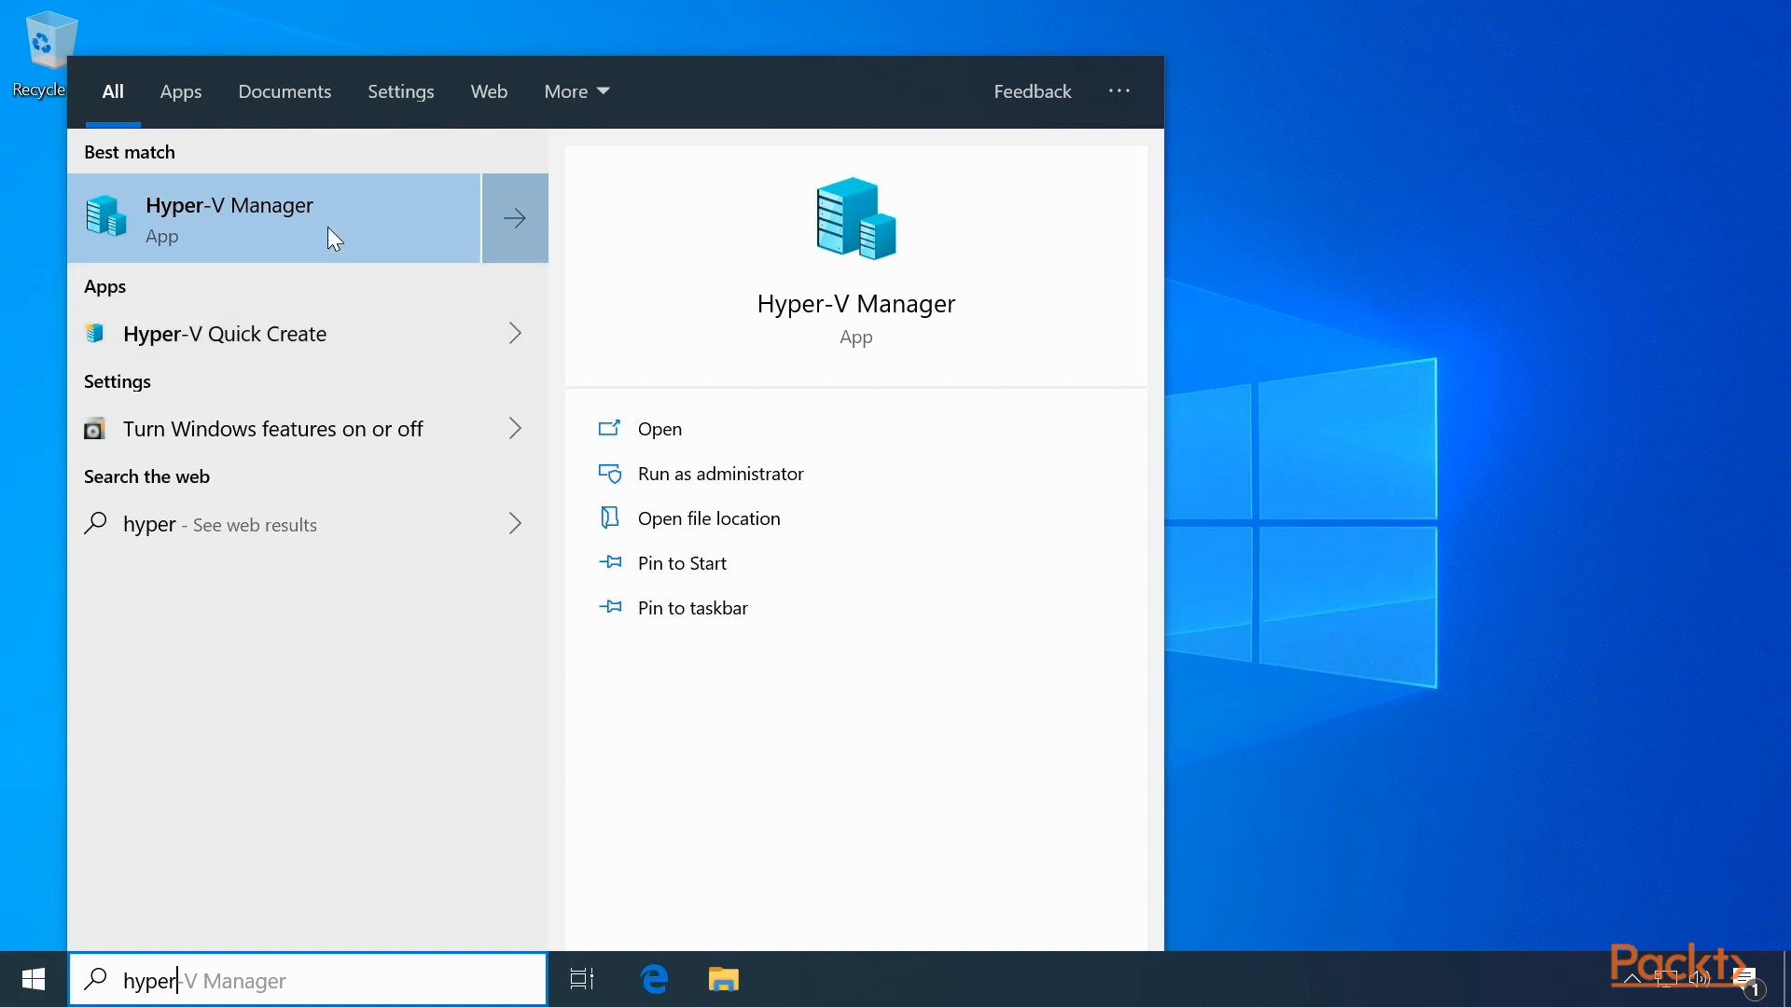
mouse_move(332, 350)
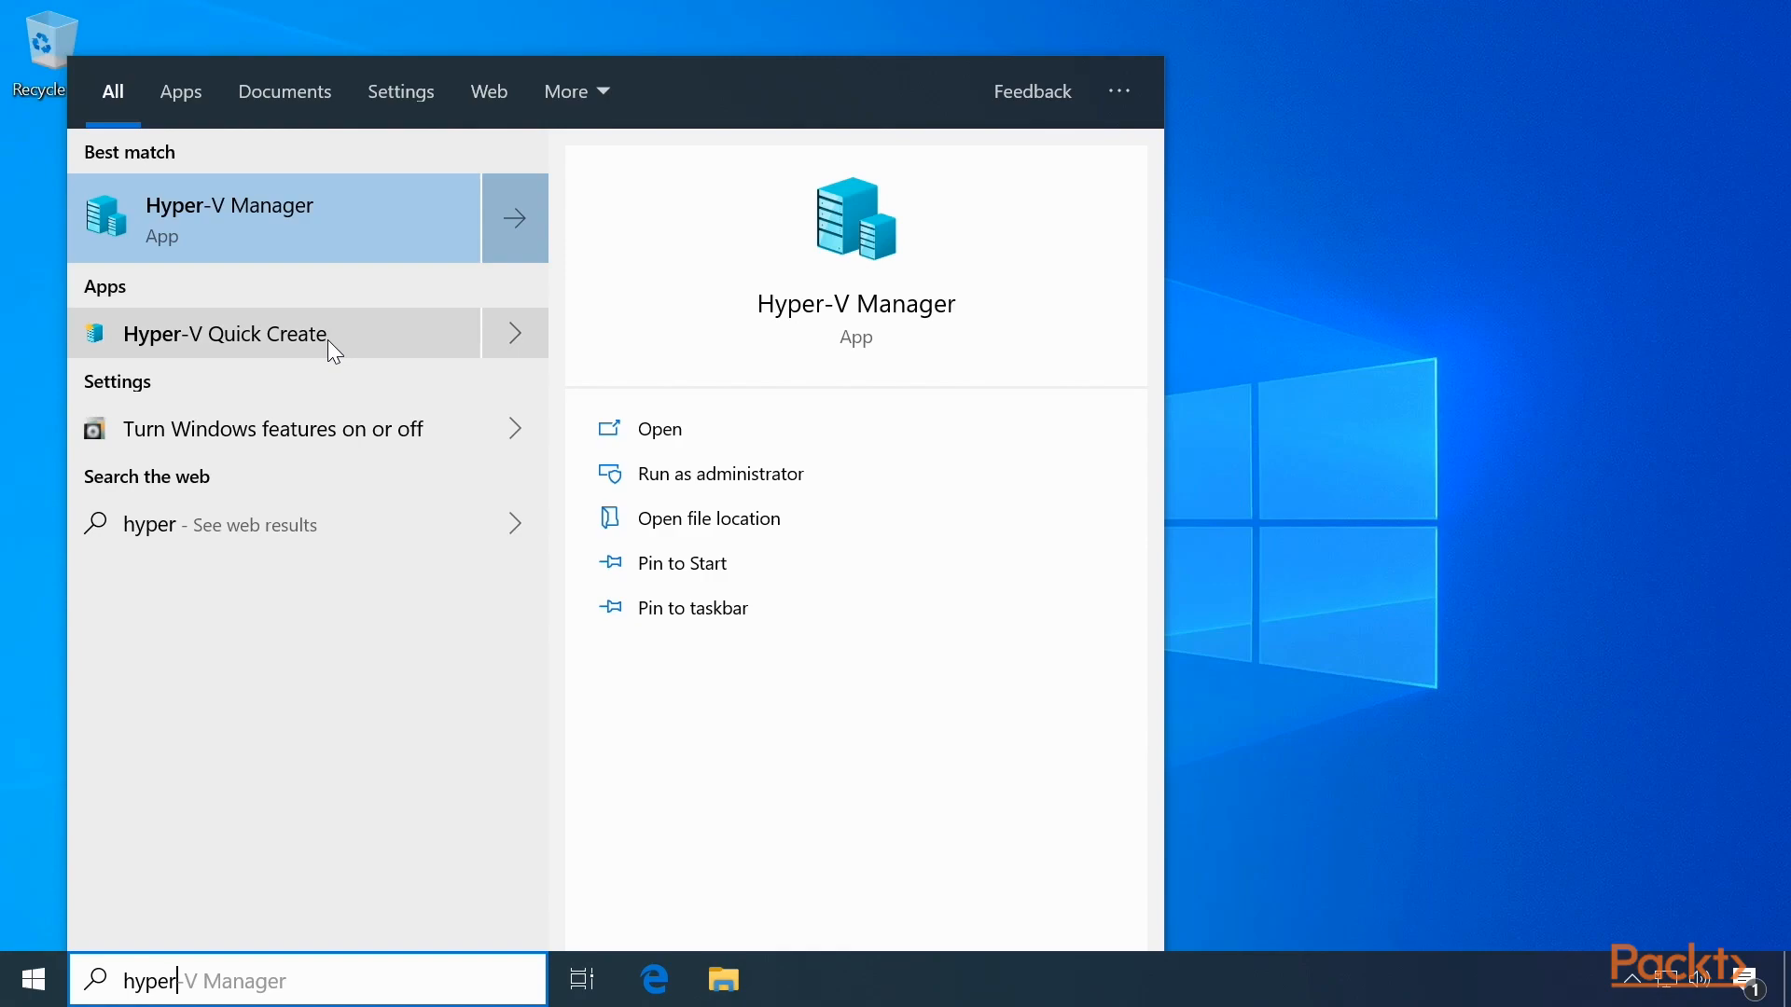
- Launch Hyper-V Quick Create from the "hyper" search results
left_click(223, 334)
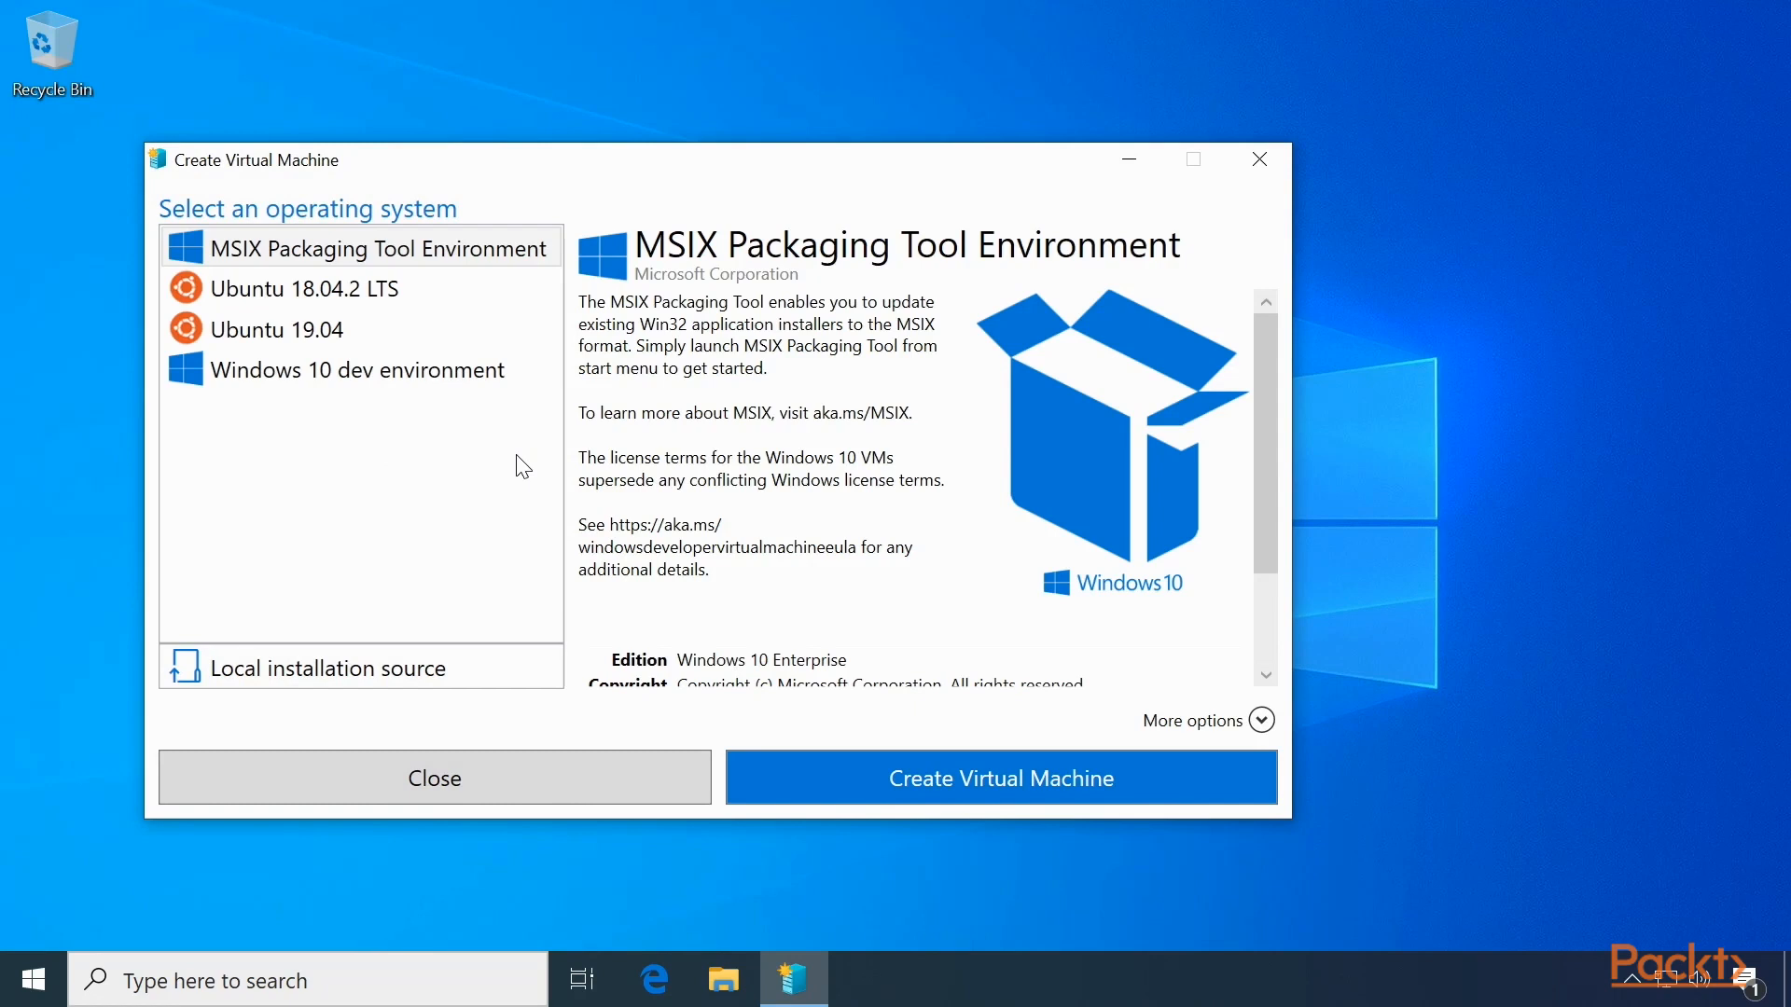
mouse_move(498, 455)
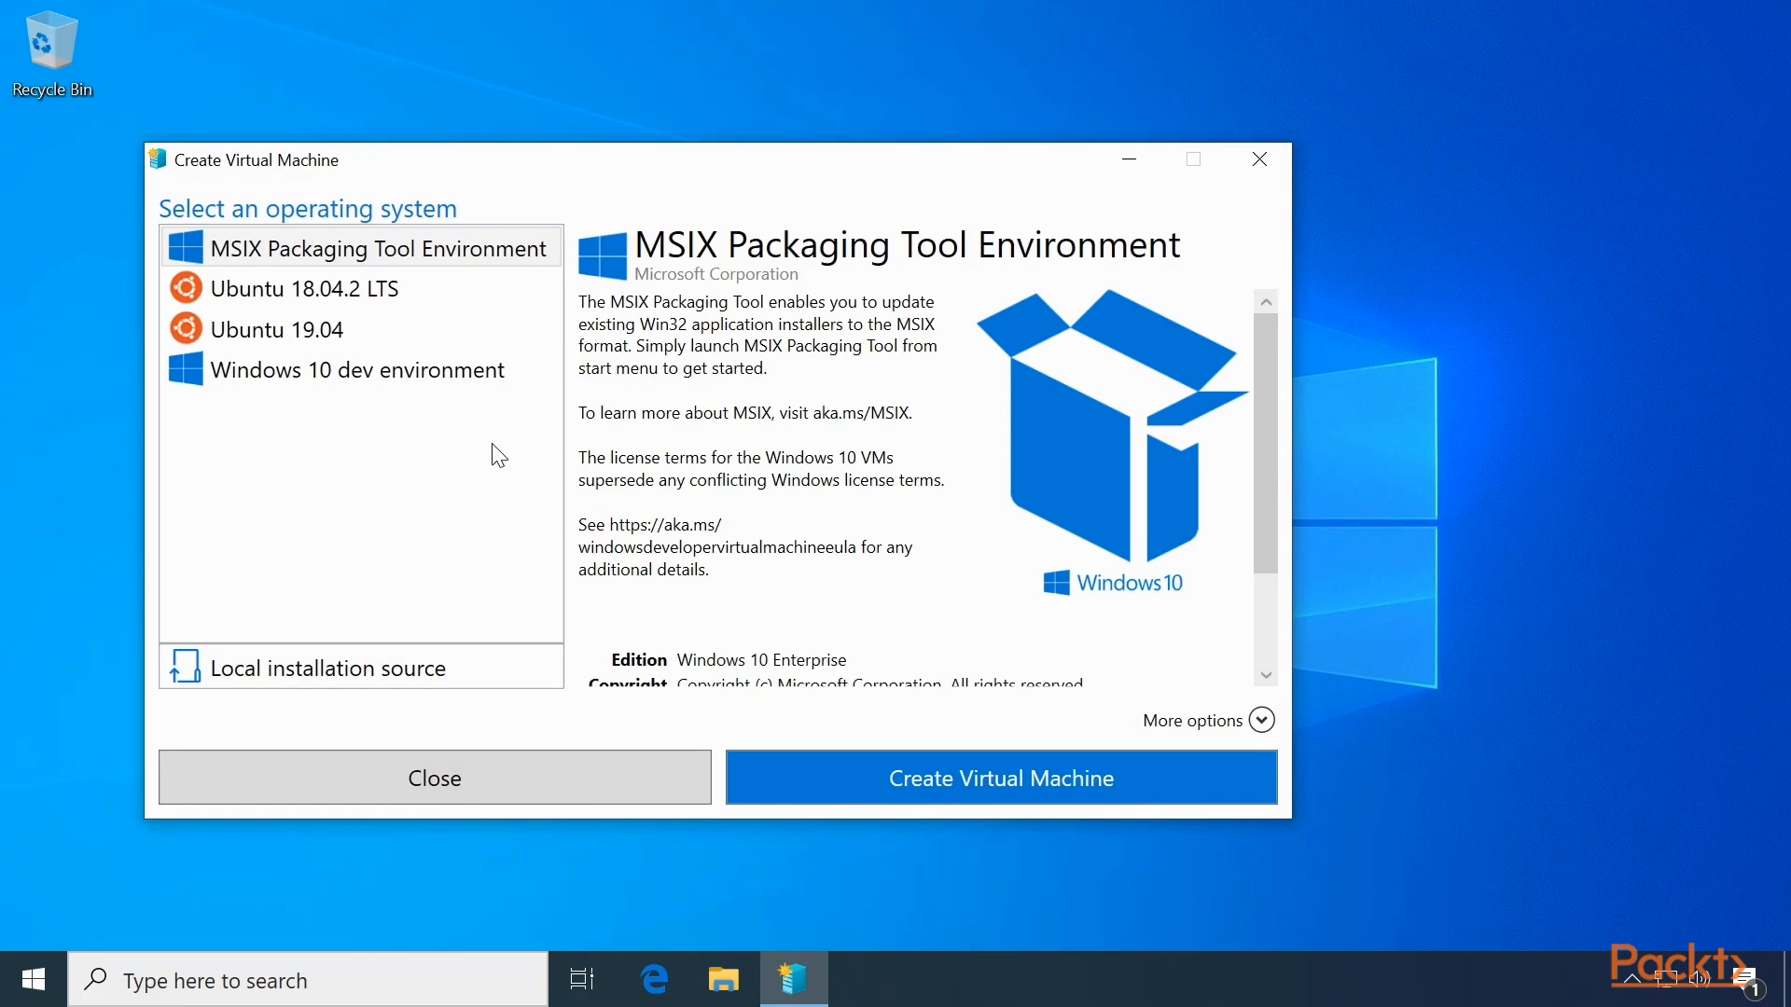
mouse_move(349, 265)
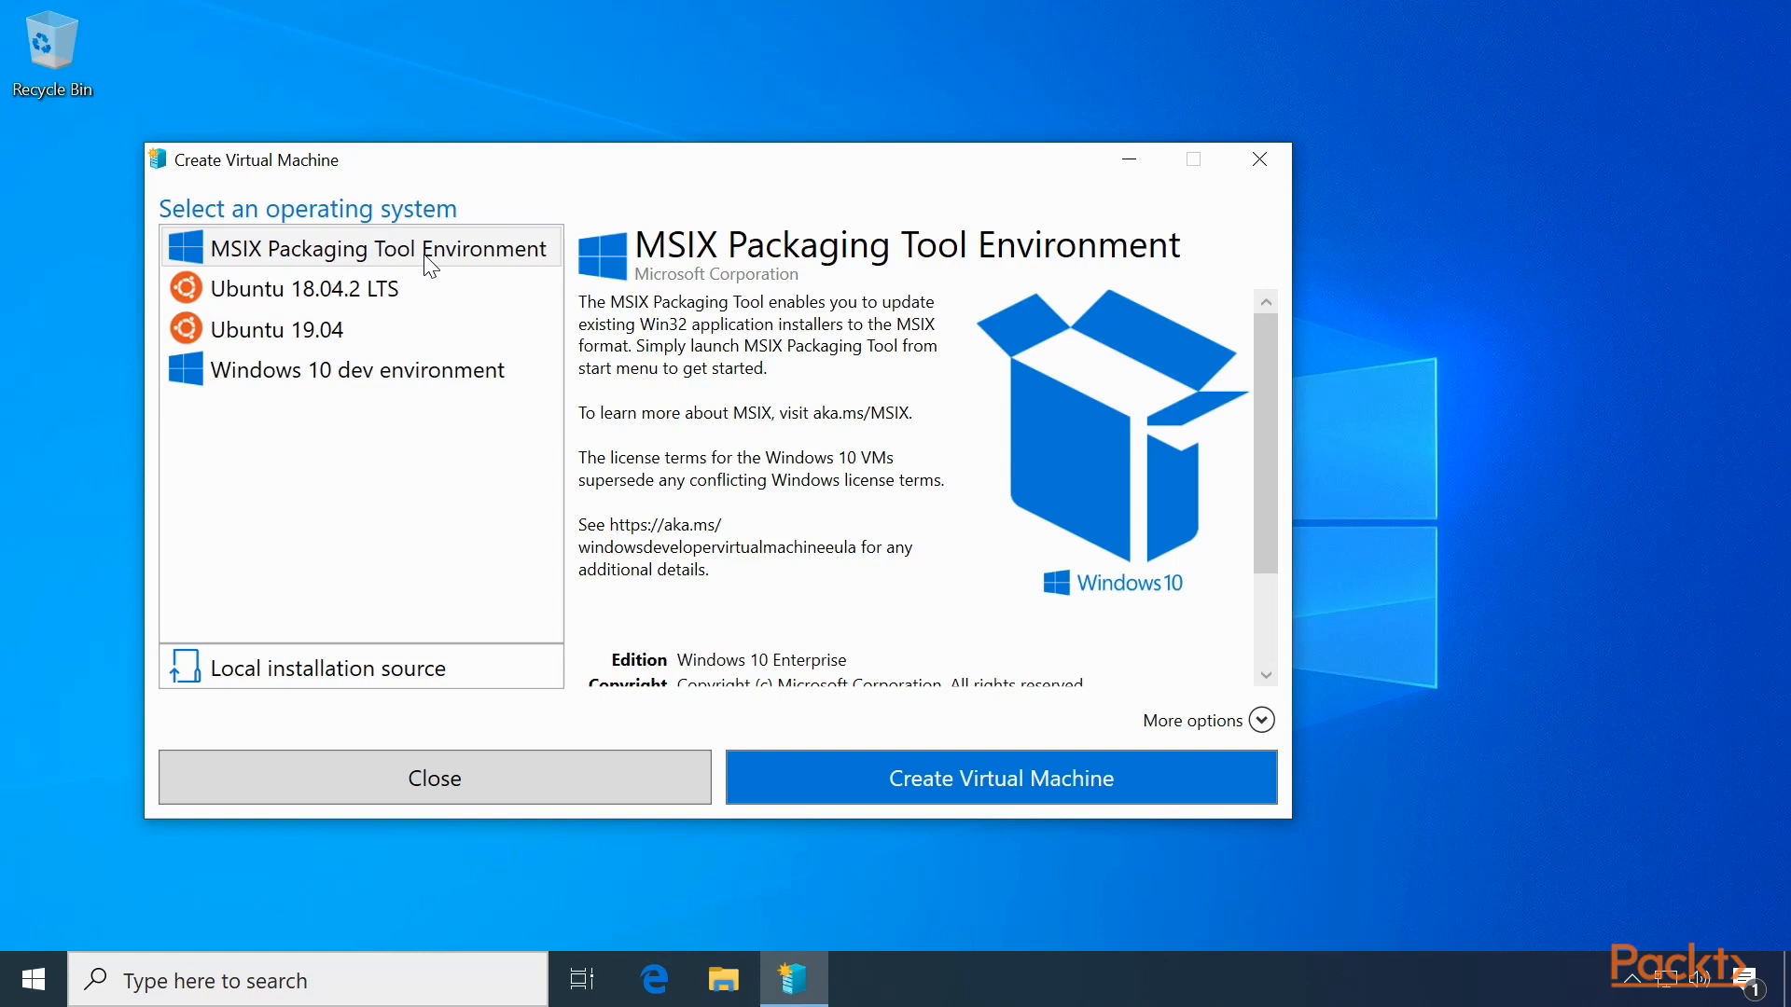
- Review Ubuntu 18.04.2 LTS and 19.04, then create the Windows 10 dev environment VM
left_click(302, 289)
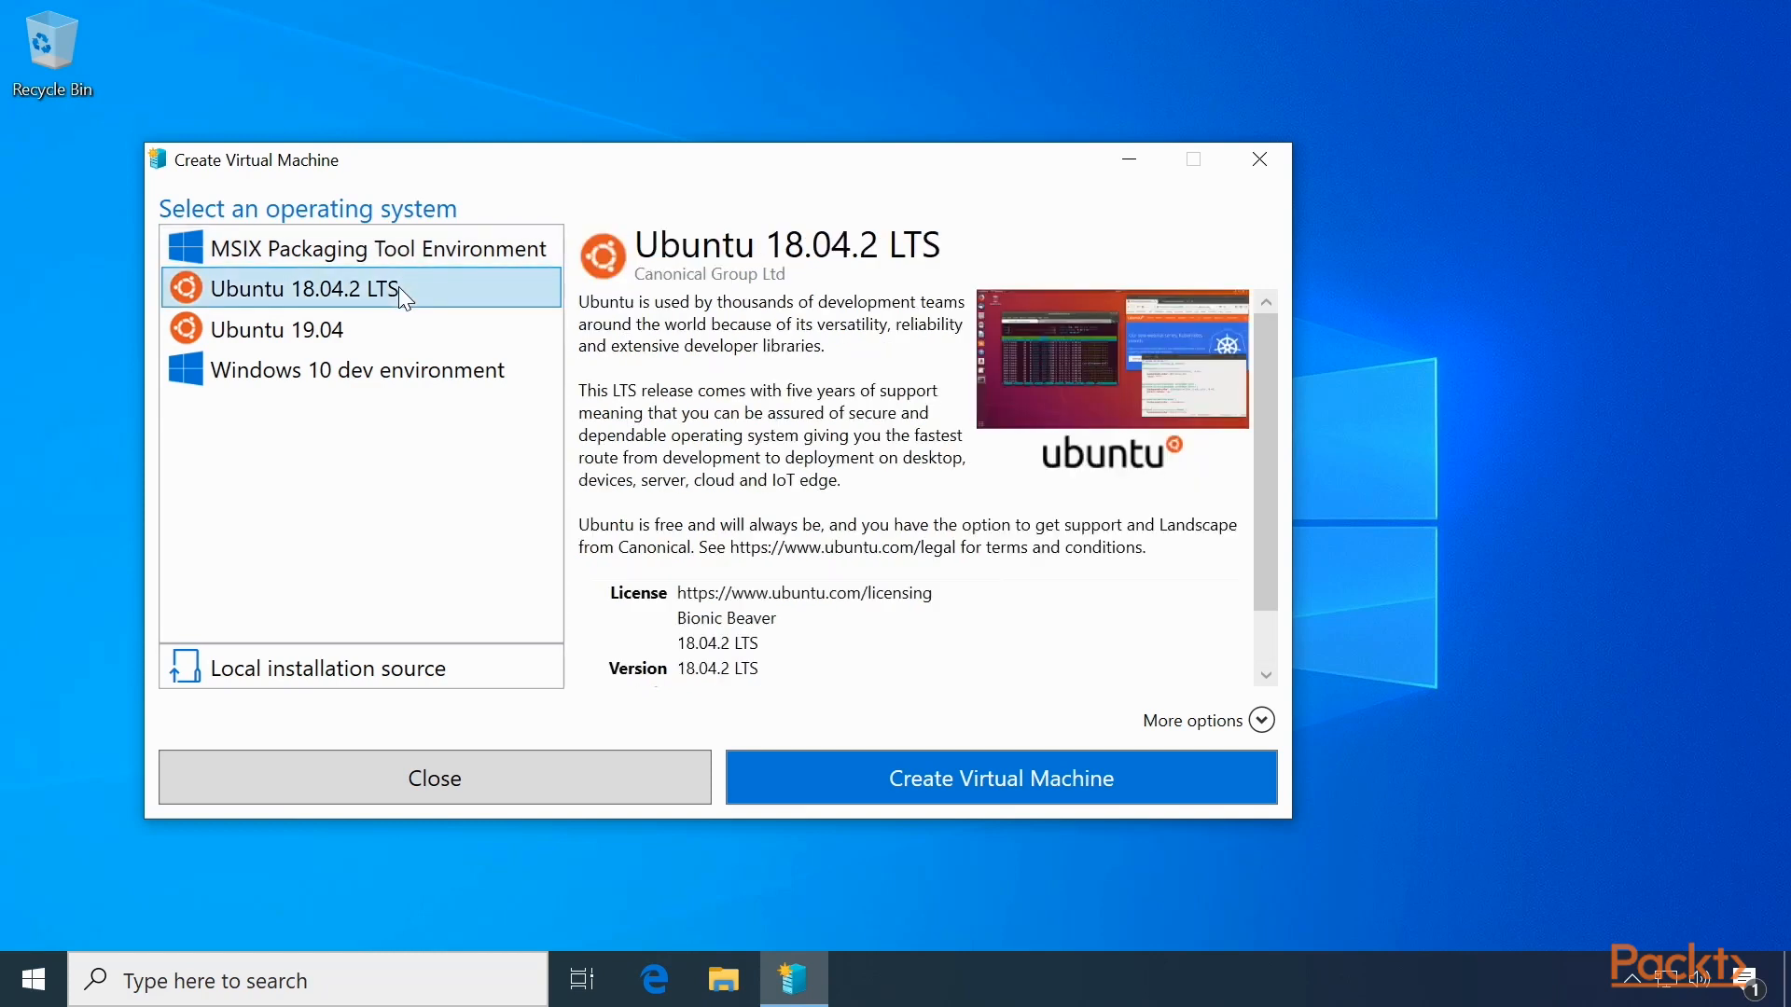
mouse_move(408, 306)
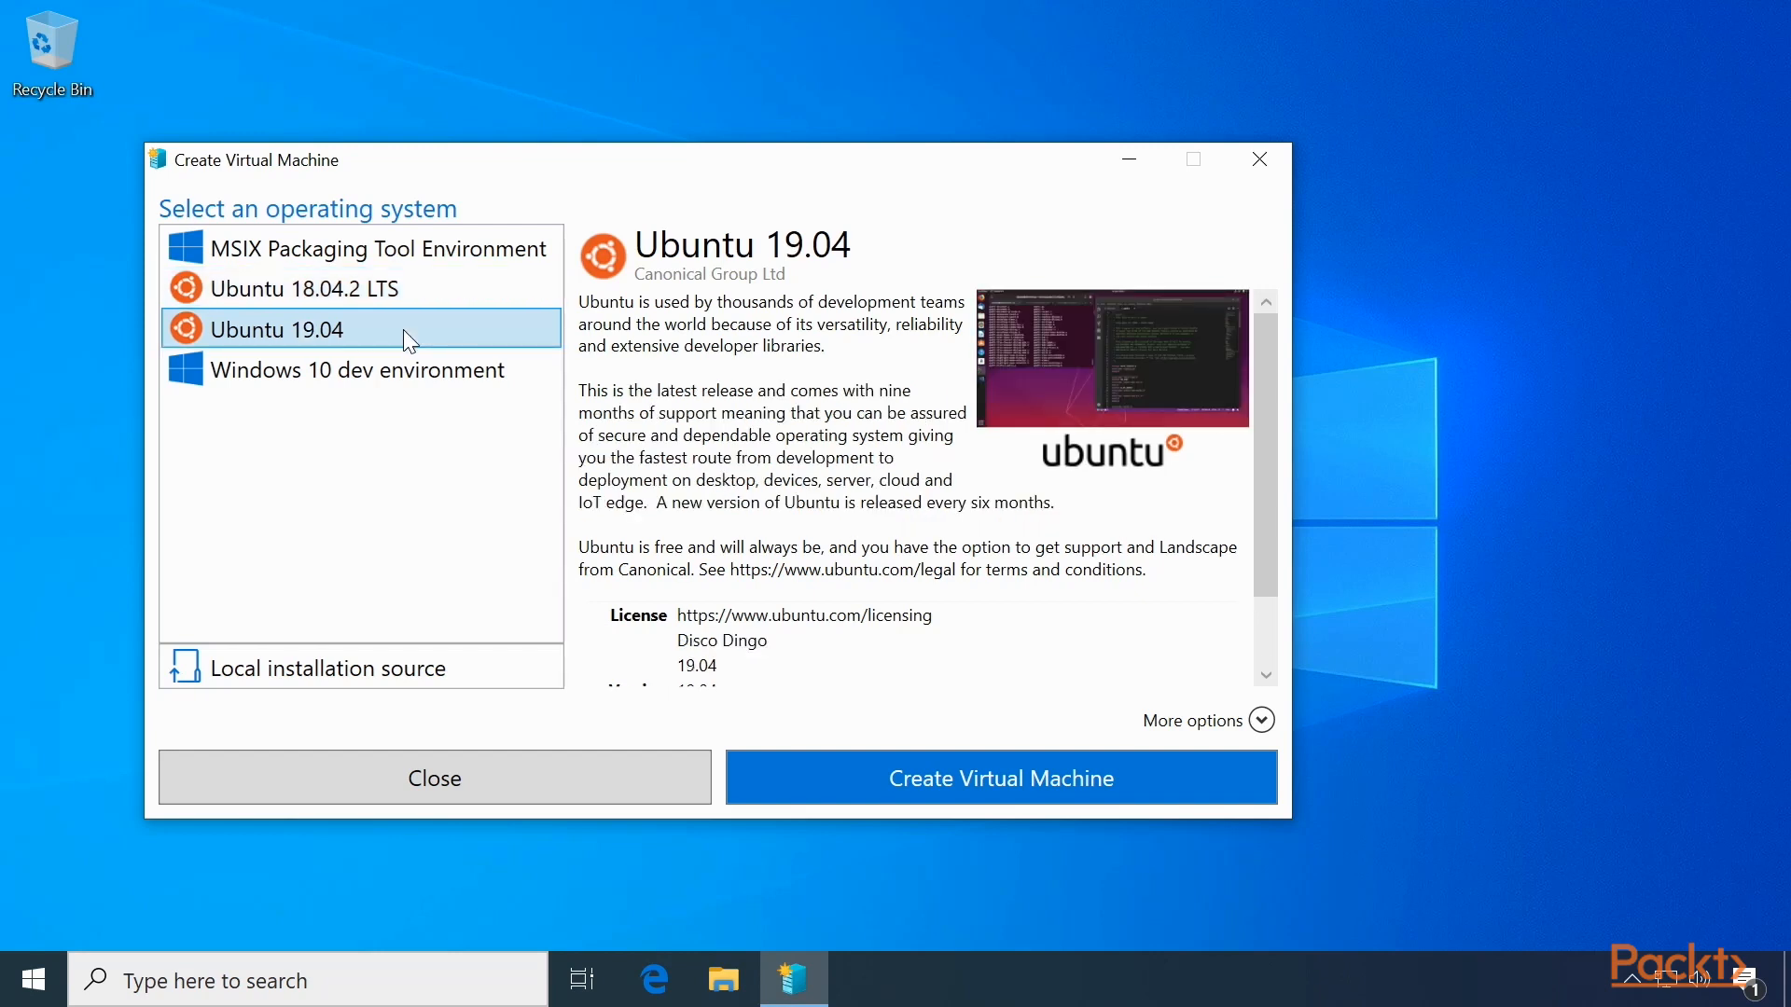
left_click(360, 370)
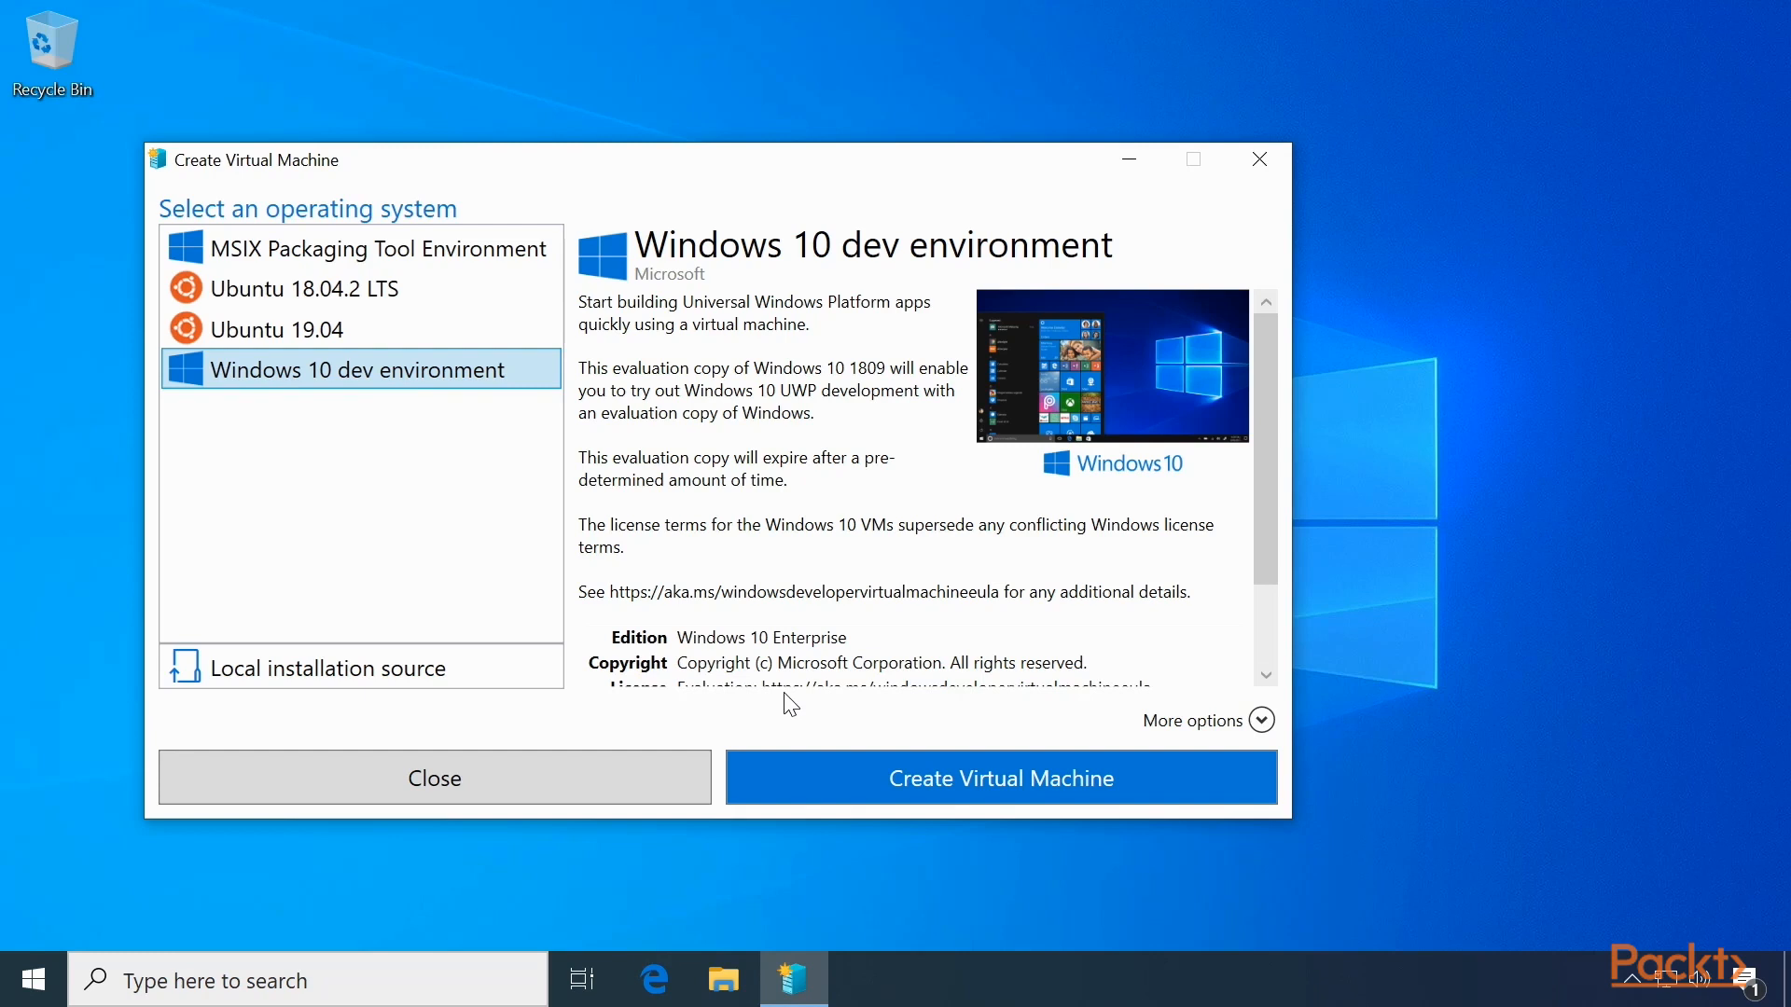
mouse_move(856, 785)
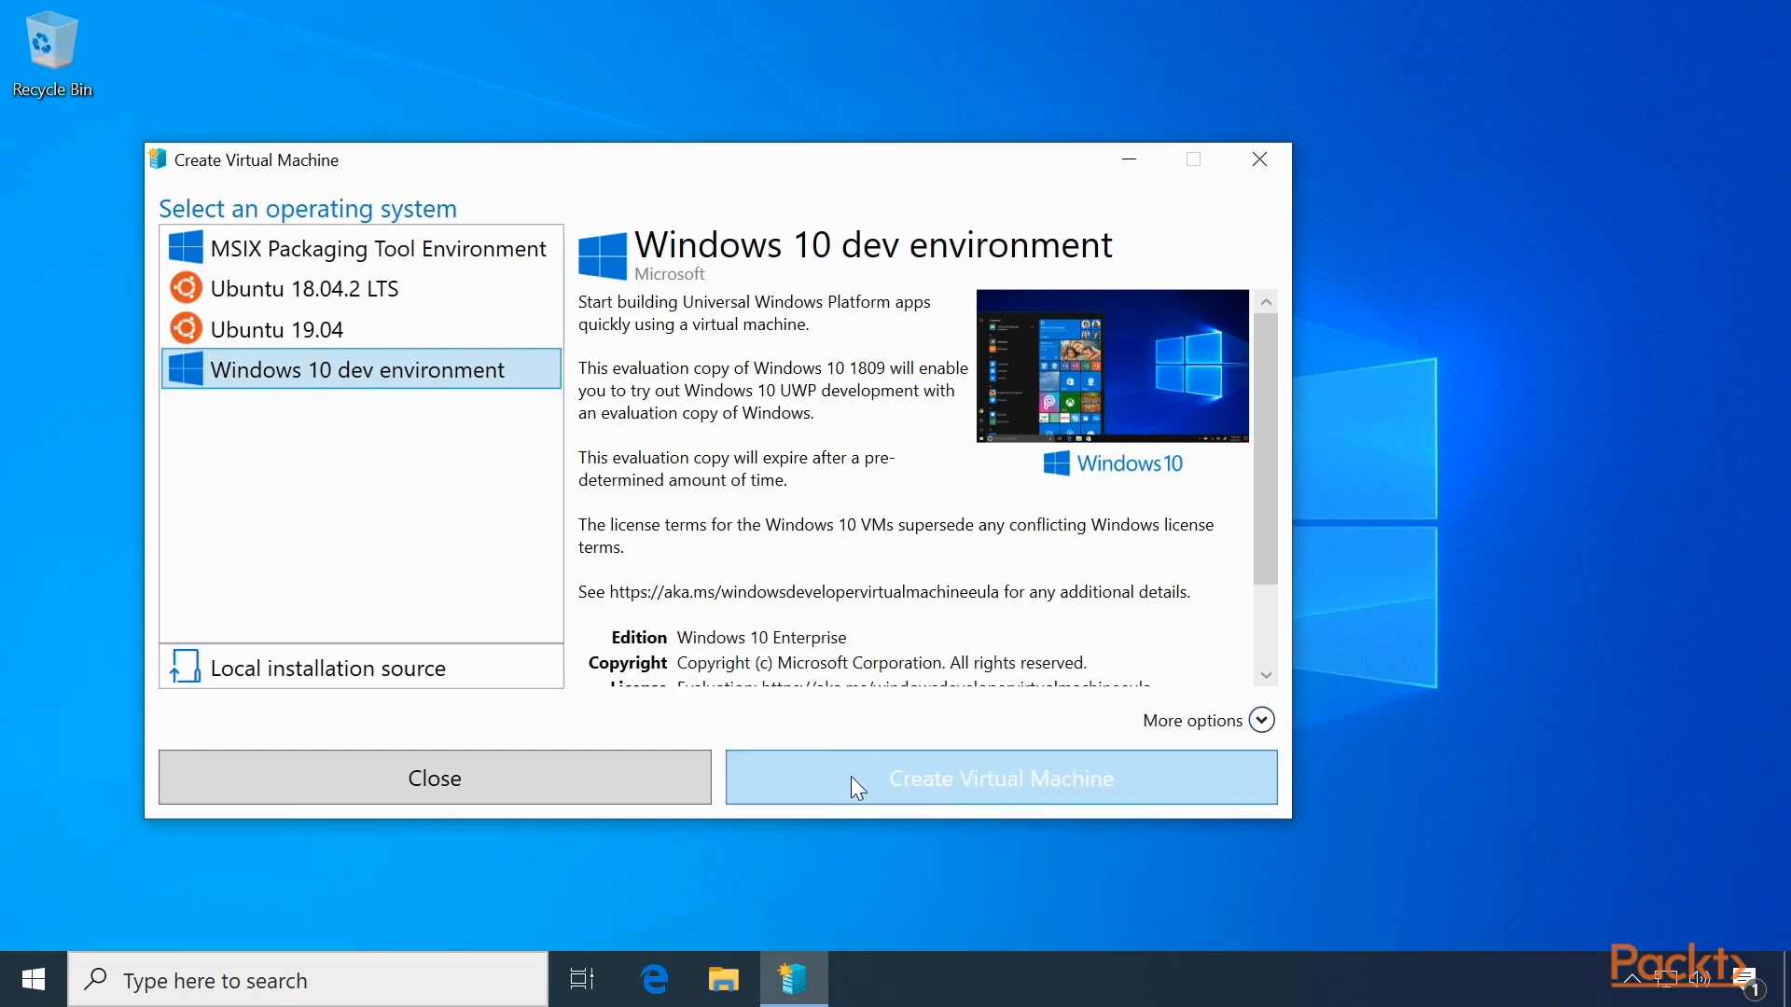
left_click(1000, 778)
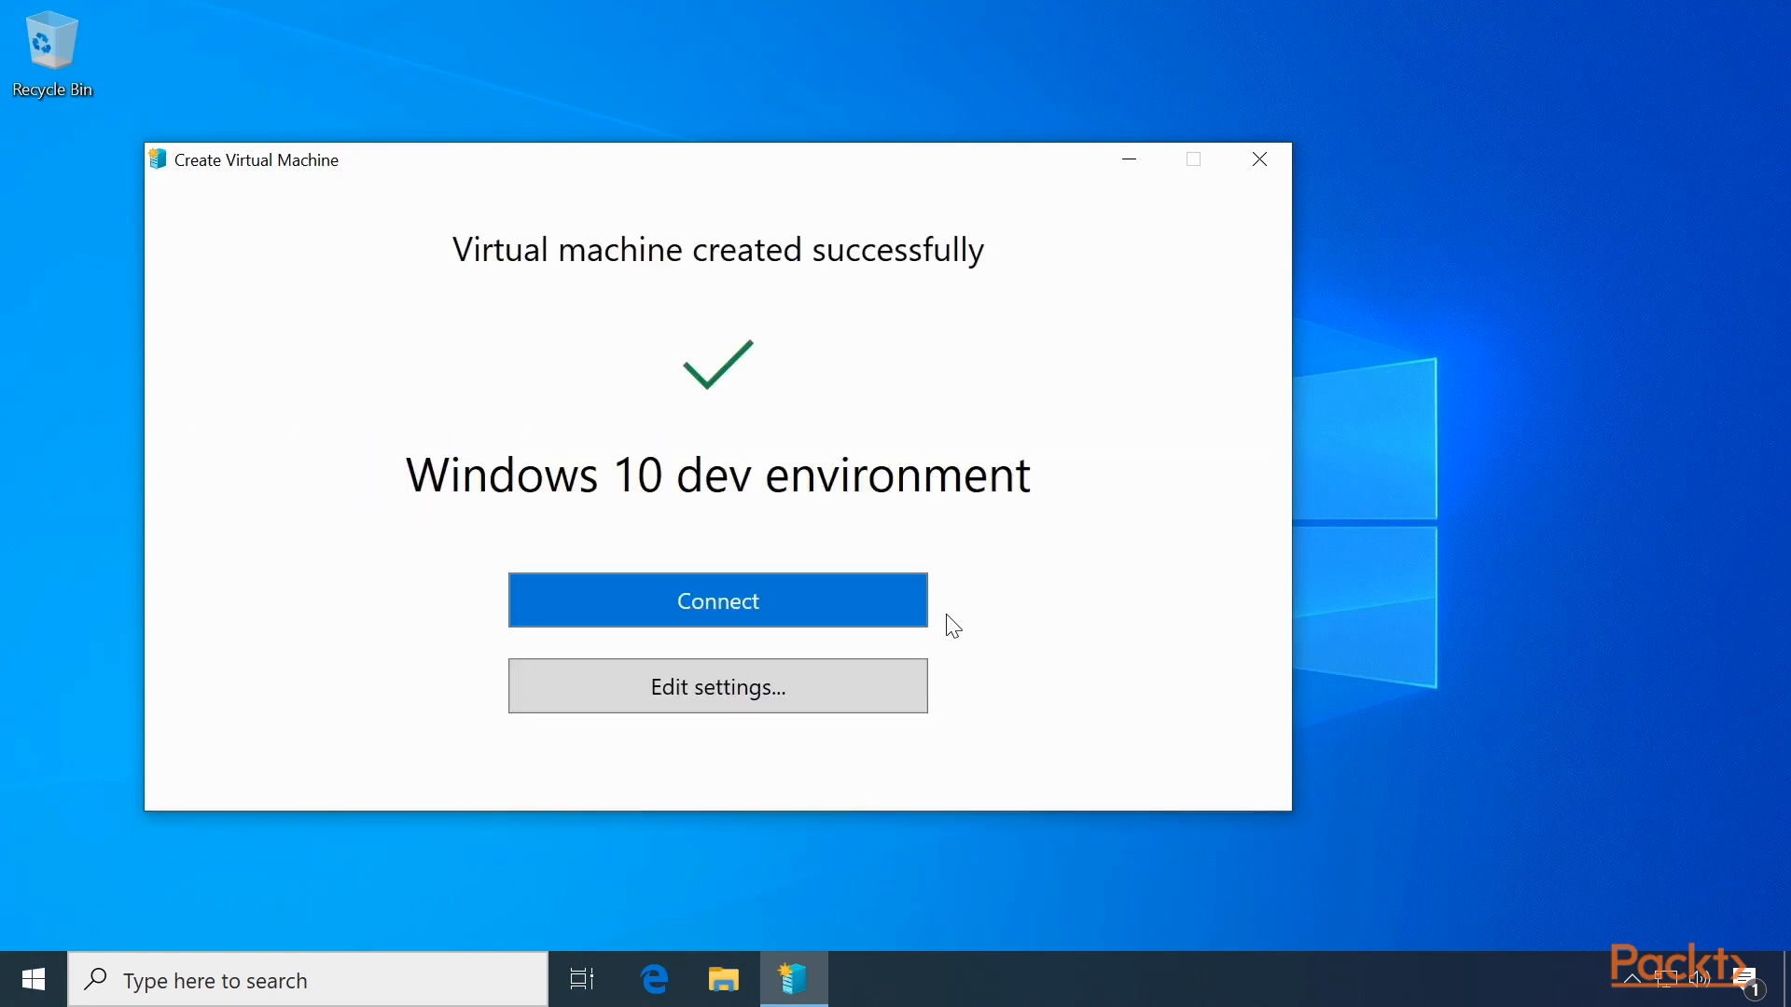
mouse_move(742, 664)
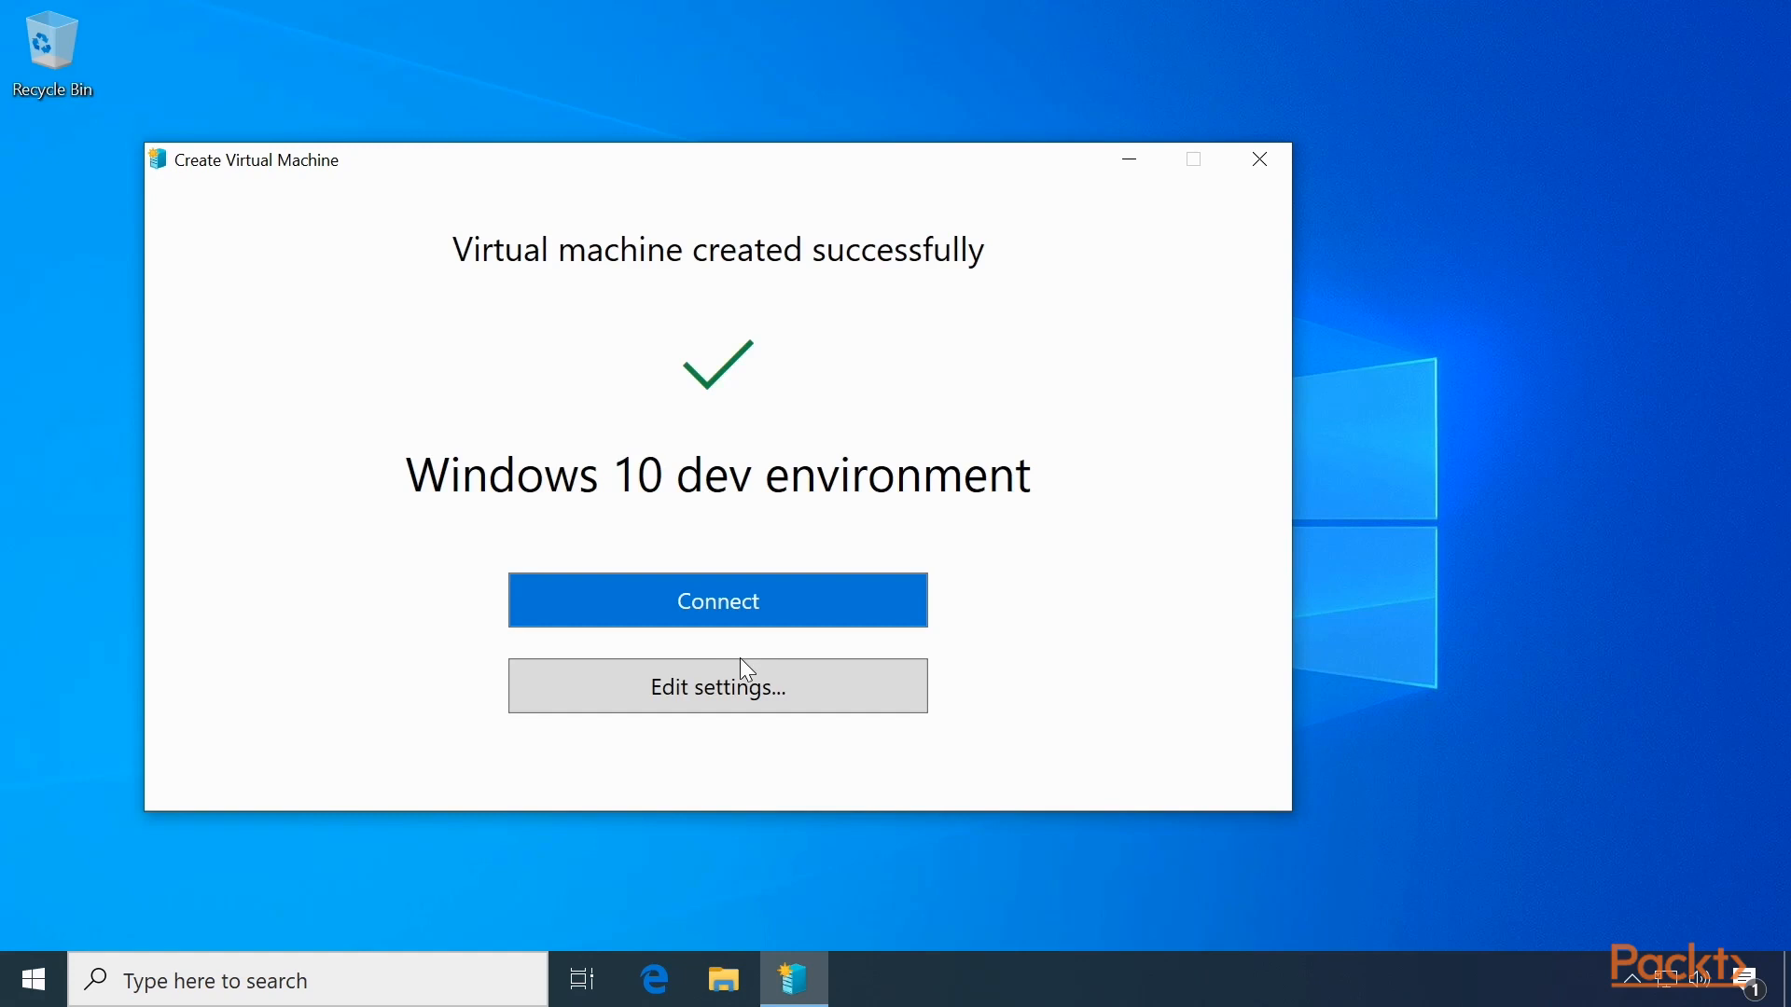
- Connect to the newly created Windows 10 dev environment VM
left_click(1257, 158)
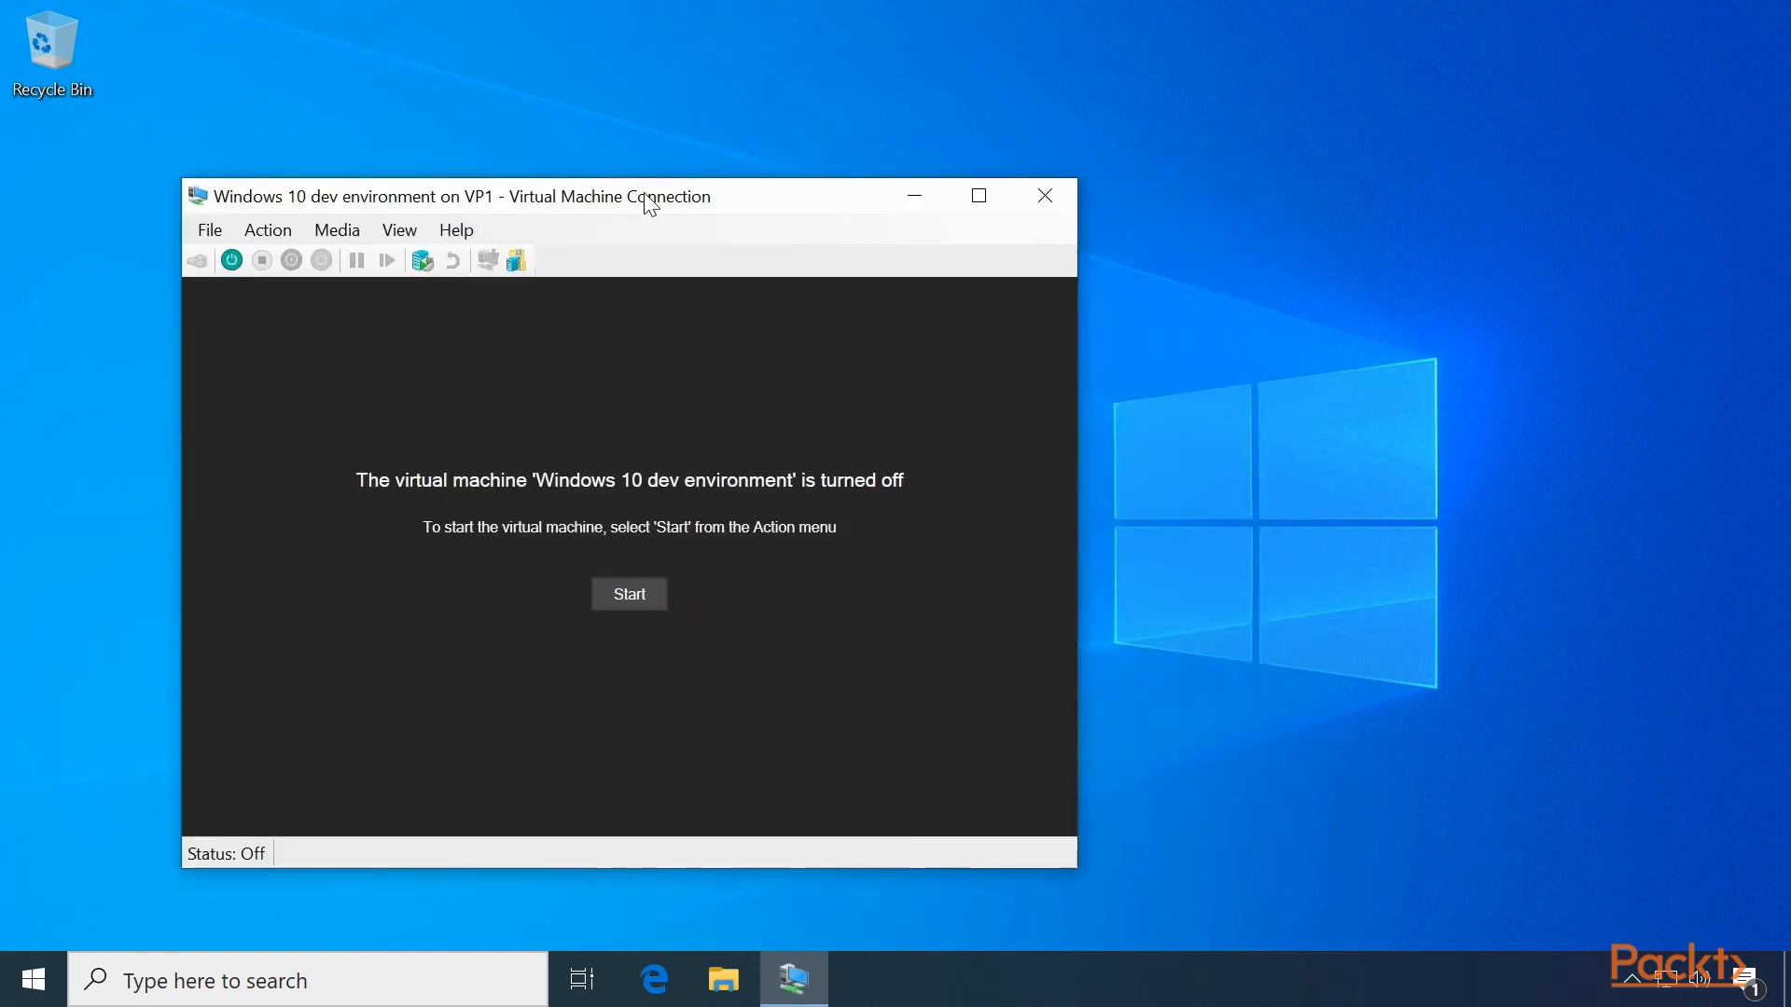
mouse_move(978, 196)
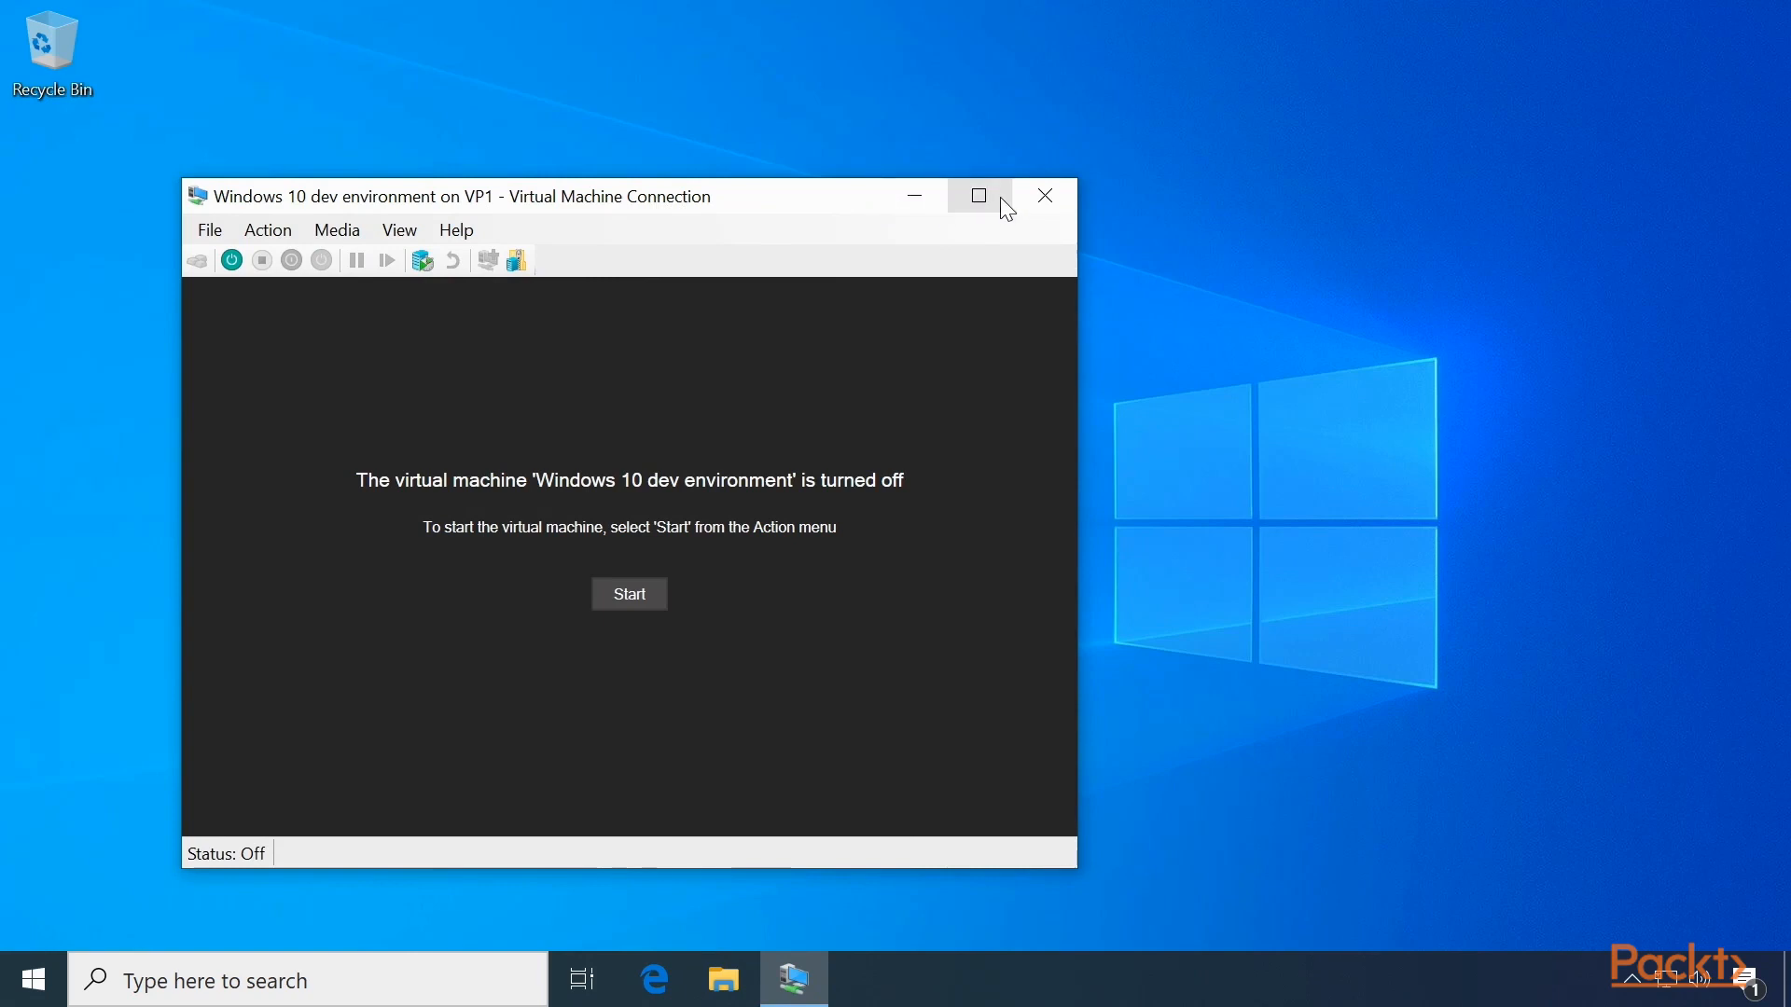
mouse_move(231, 259)
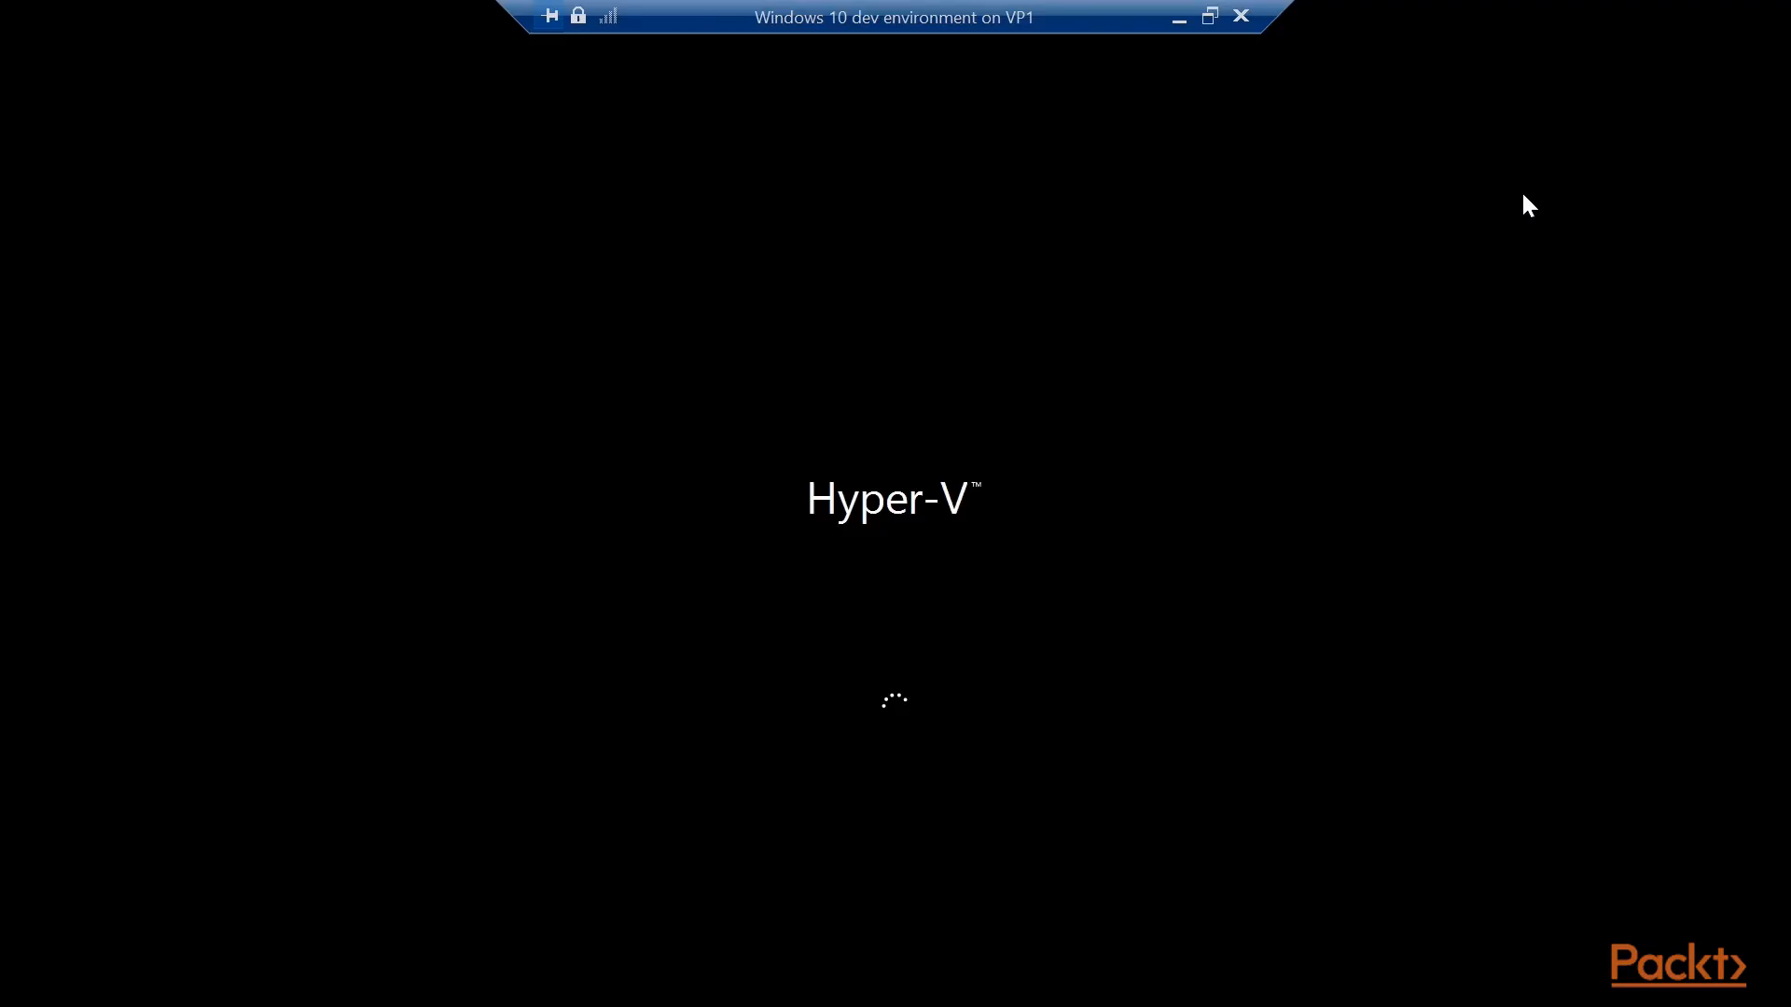
mouse_move(1518, 177)
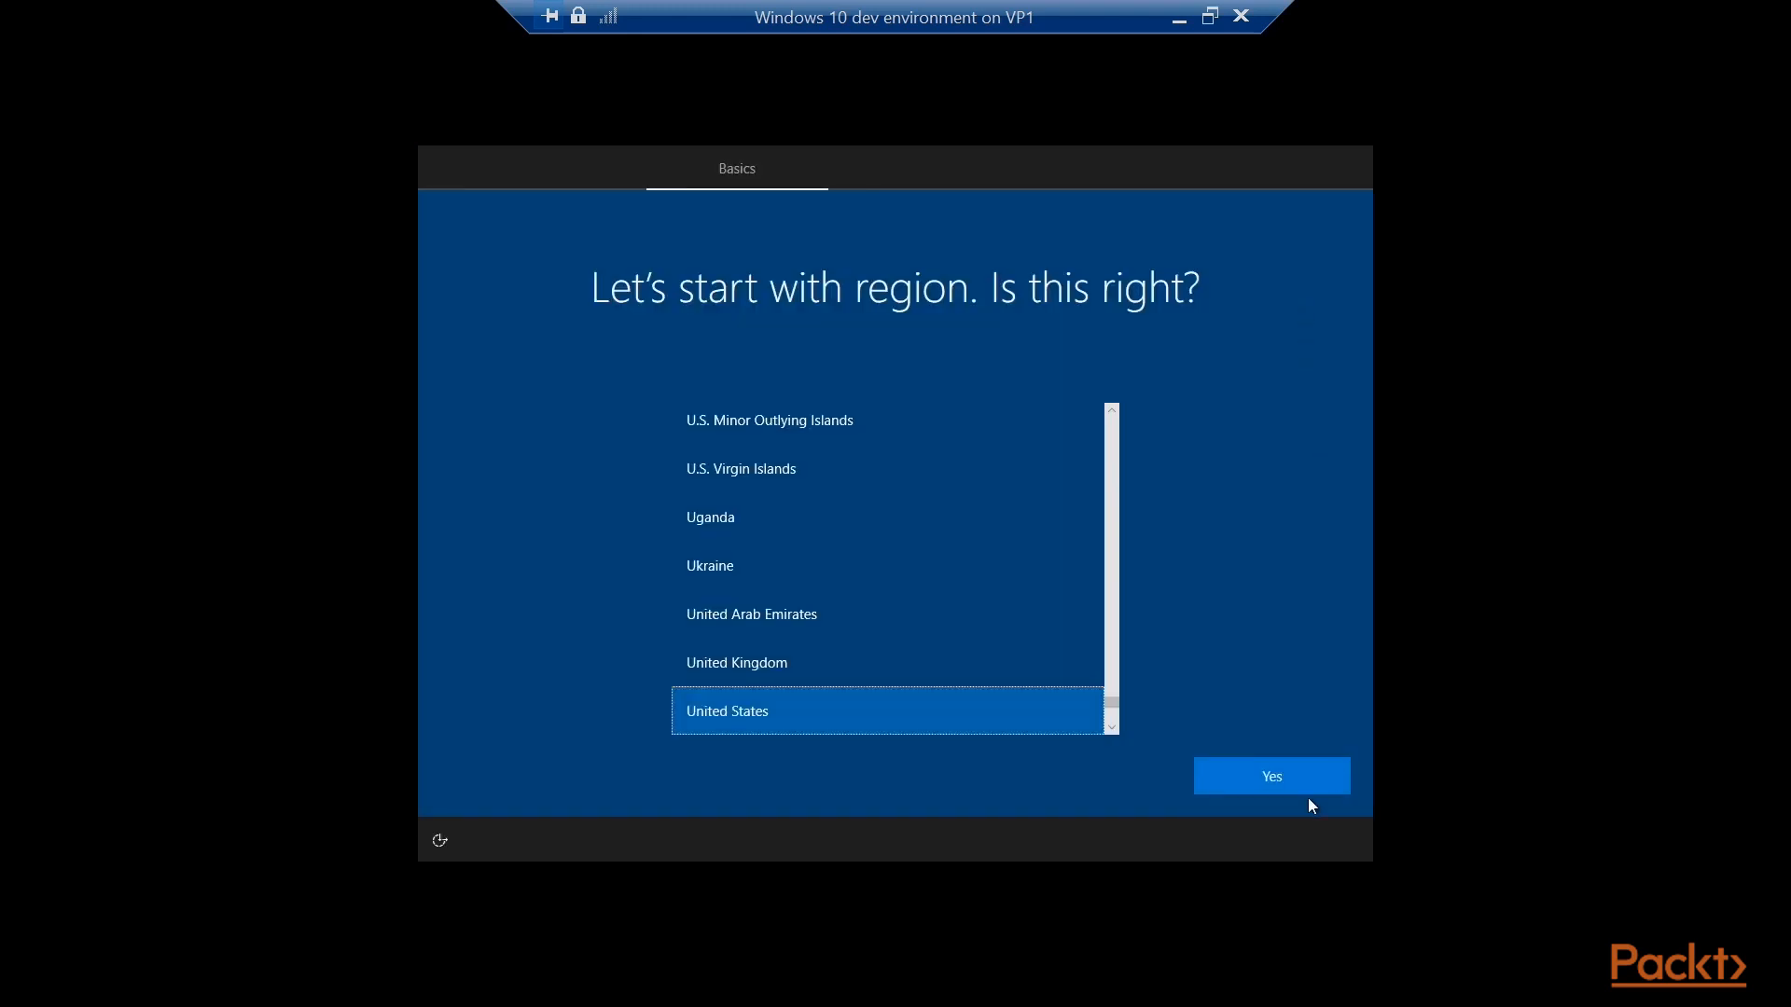
- Accept United States, choose a local account, confirm the password and save the security answers
left_click(1270, 776)
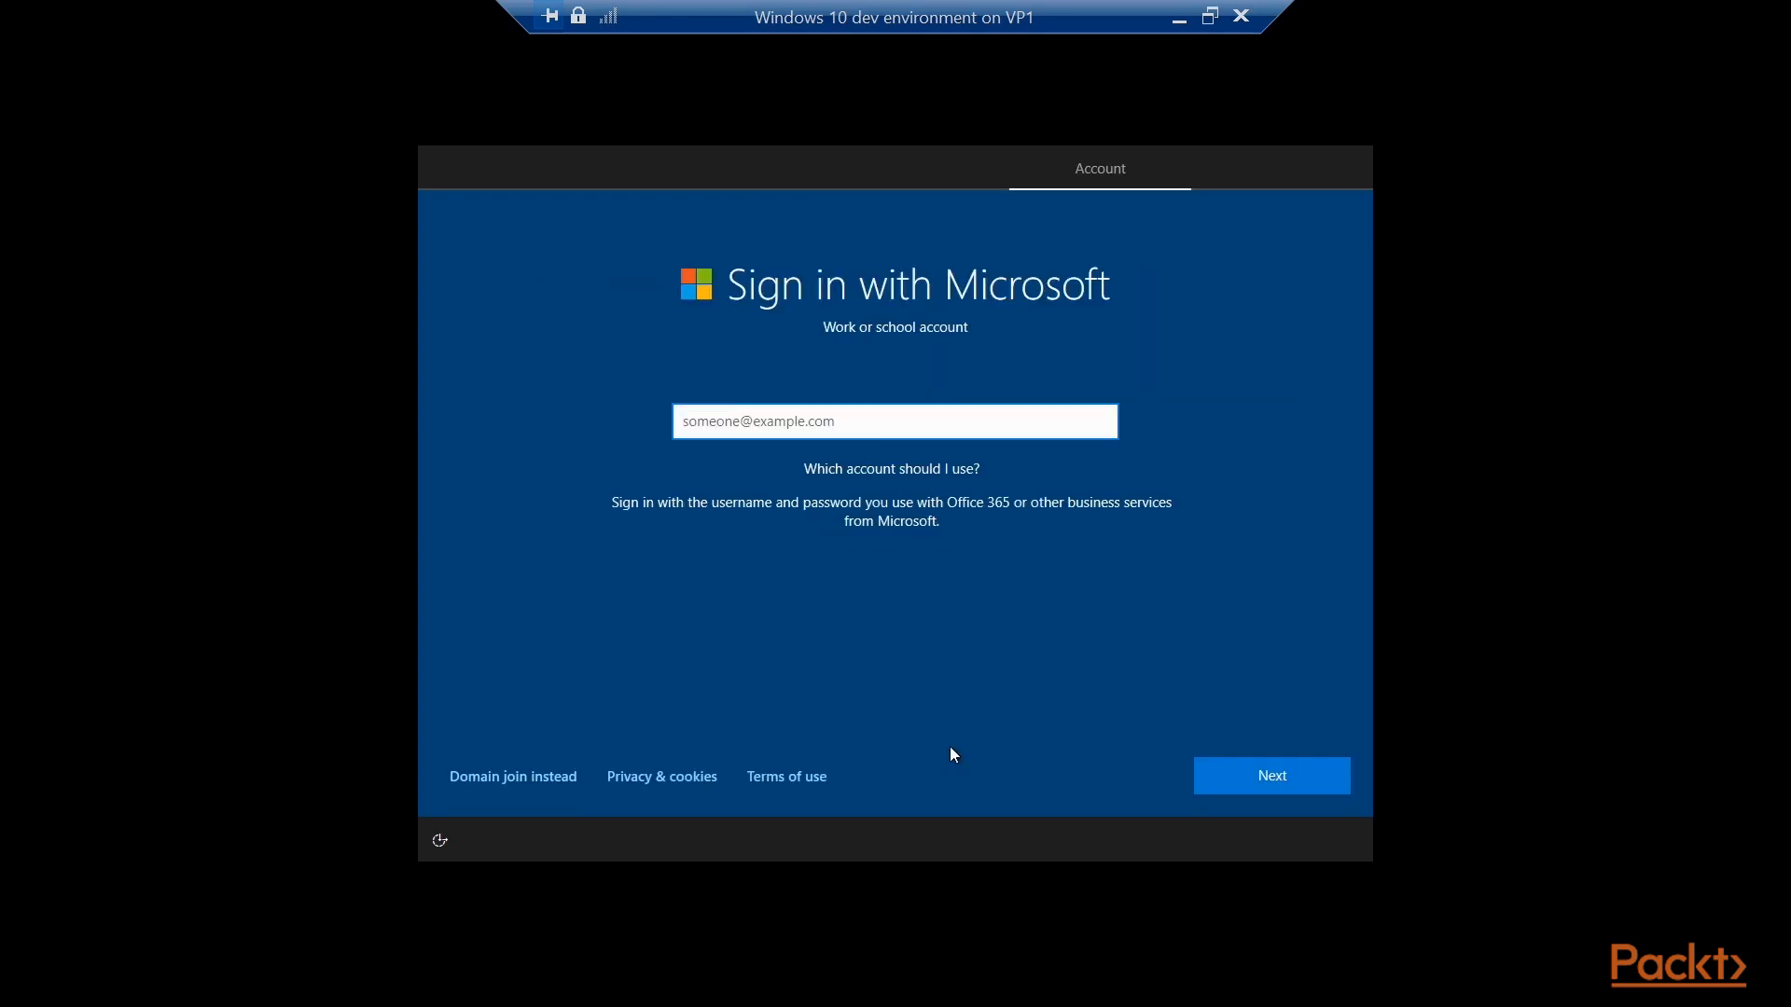
left_click(511, 776)
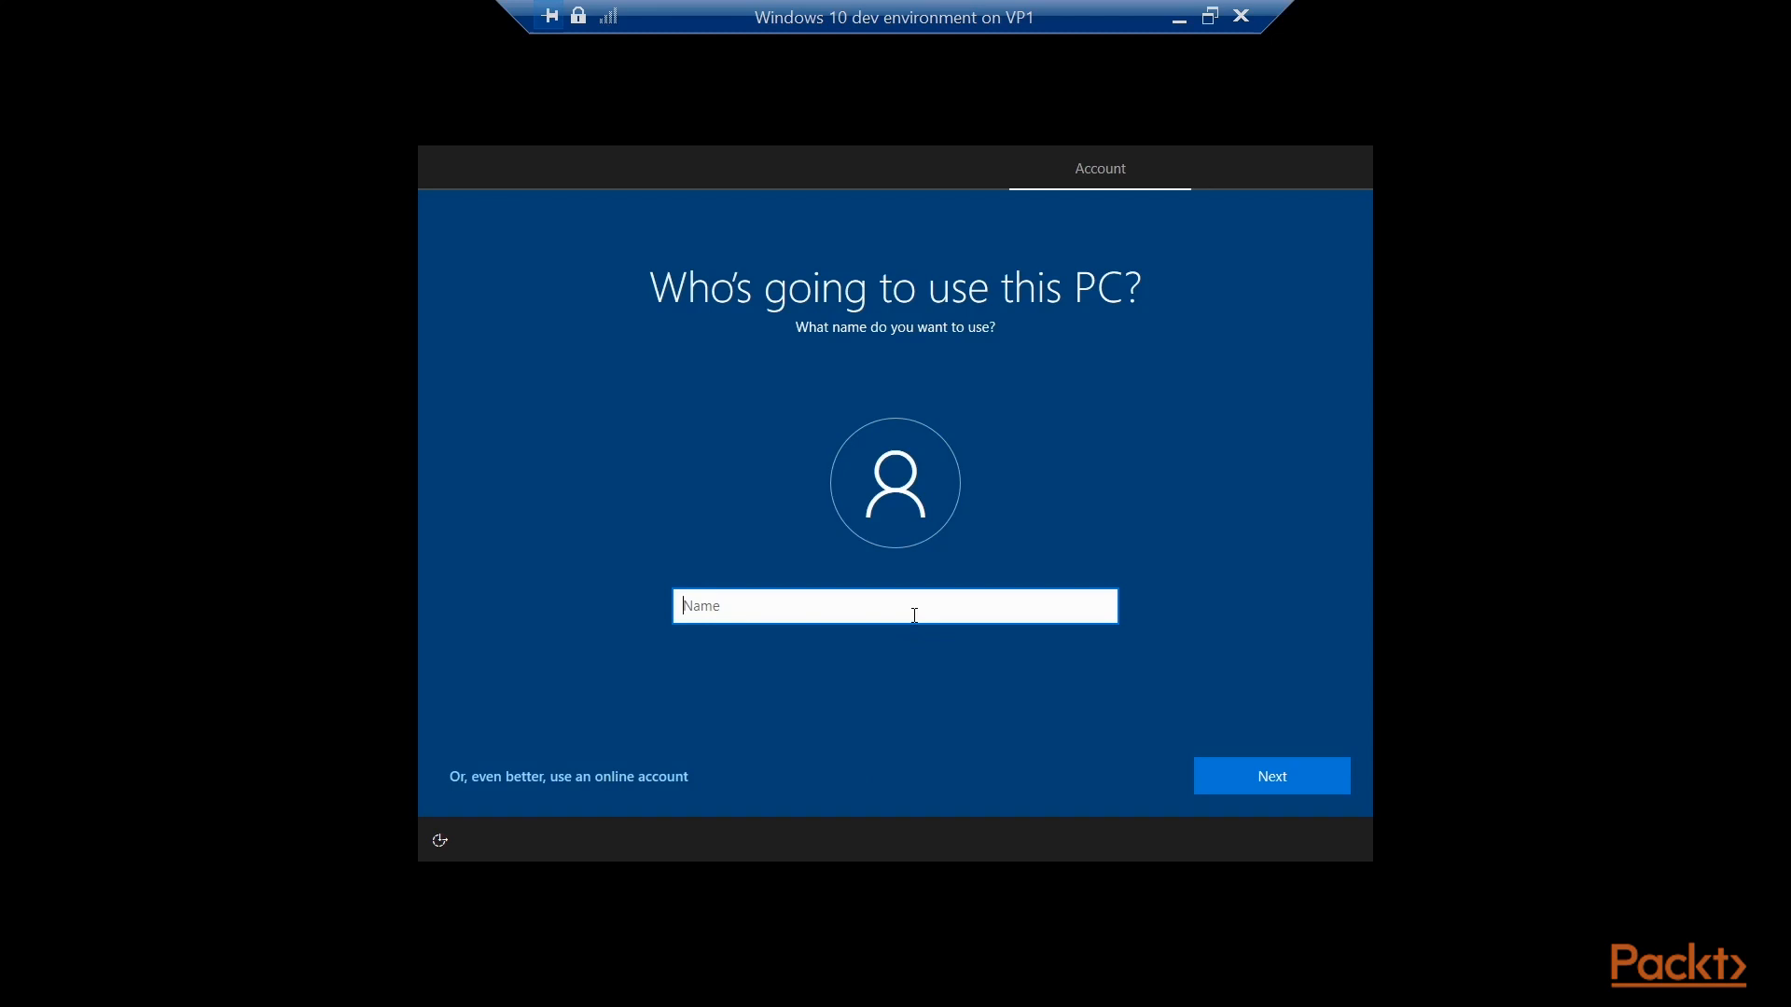
left_click(1268, 776)
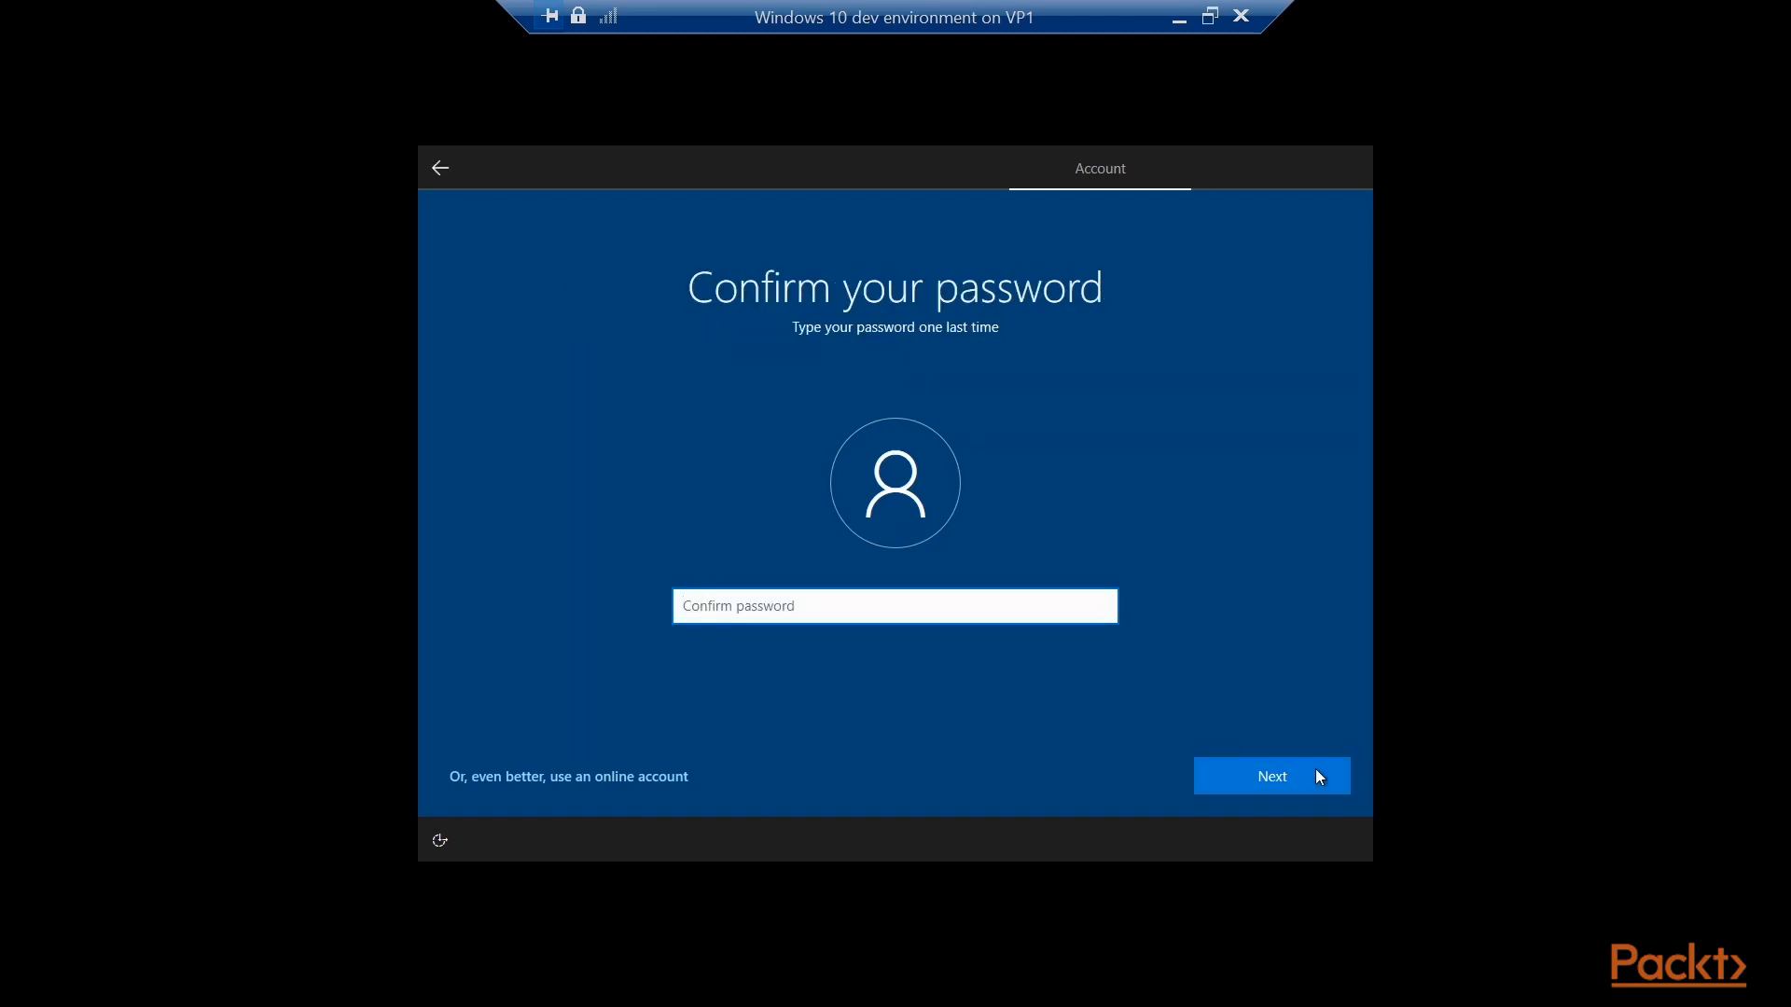
left_click(1270, 776)
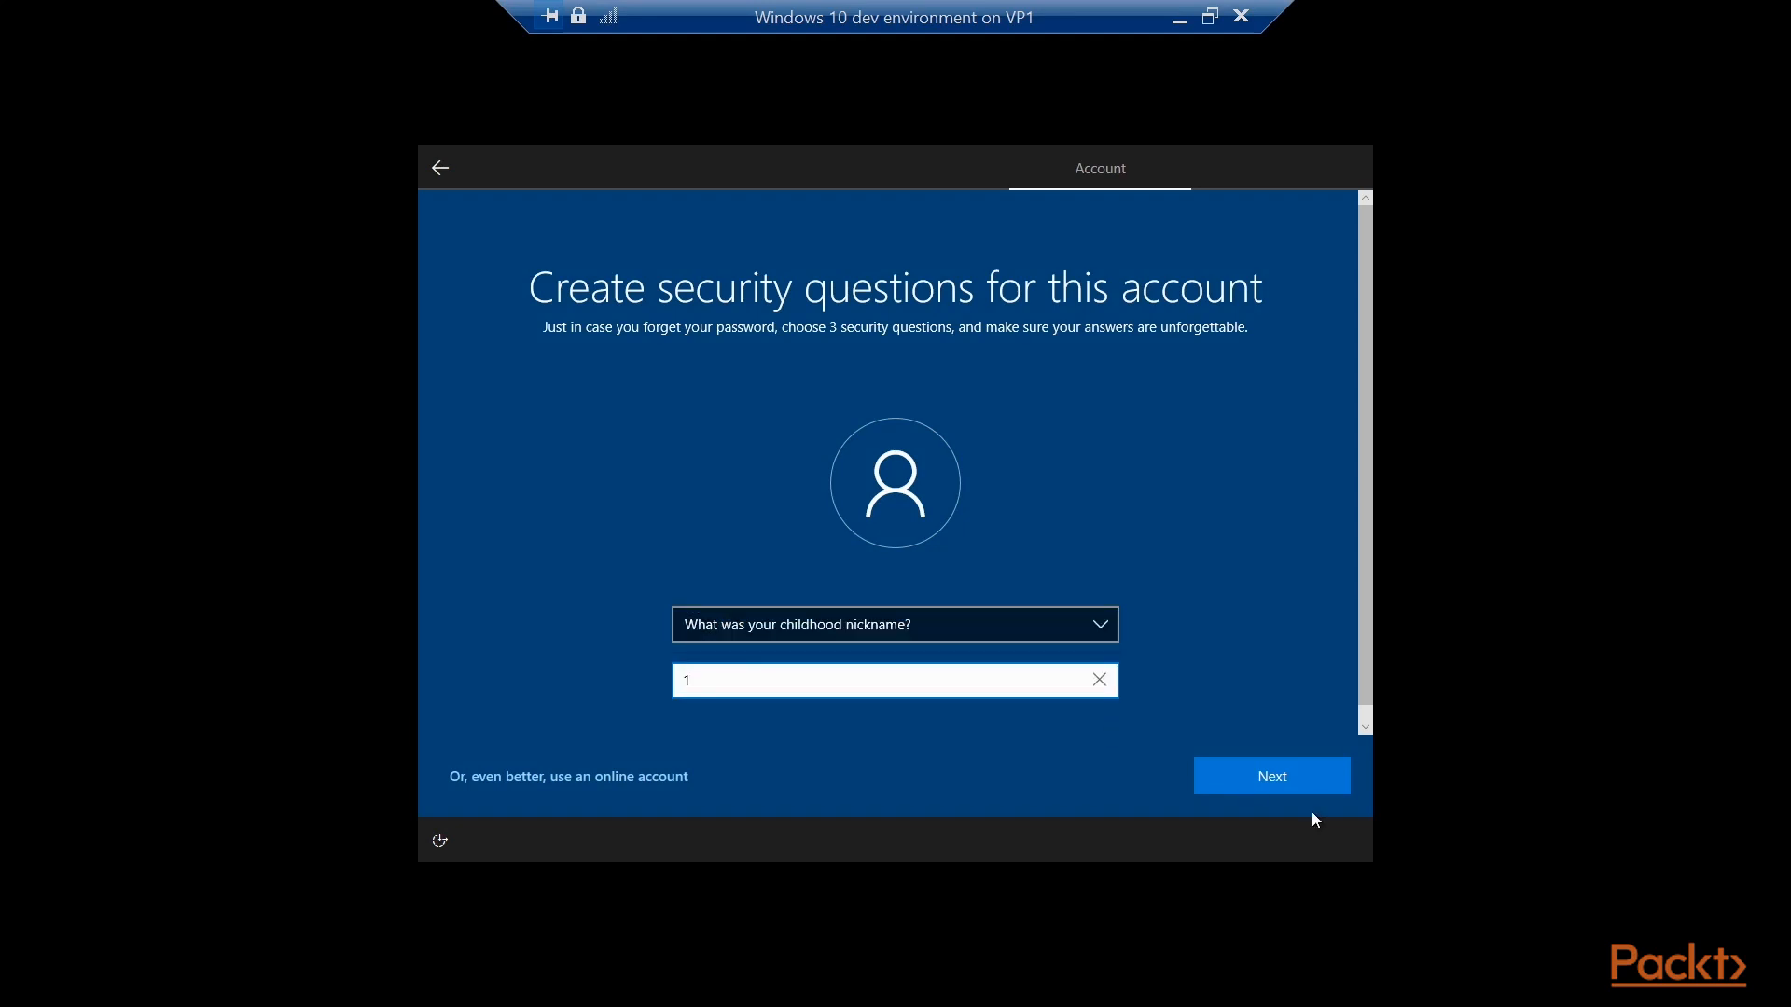
left_click(1270, 776)
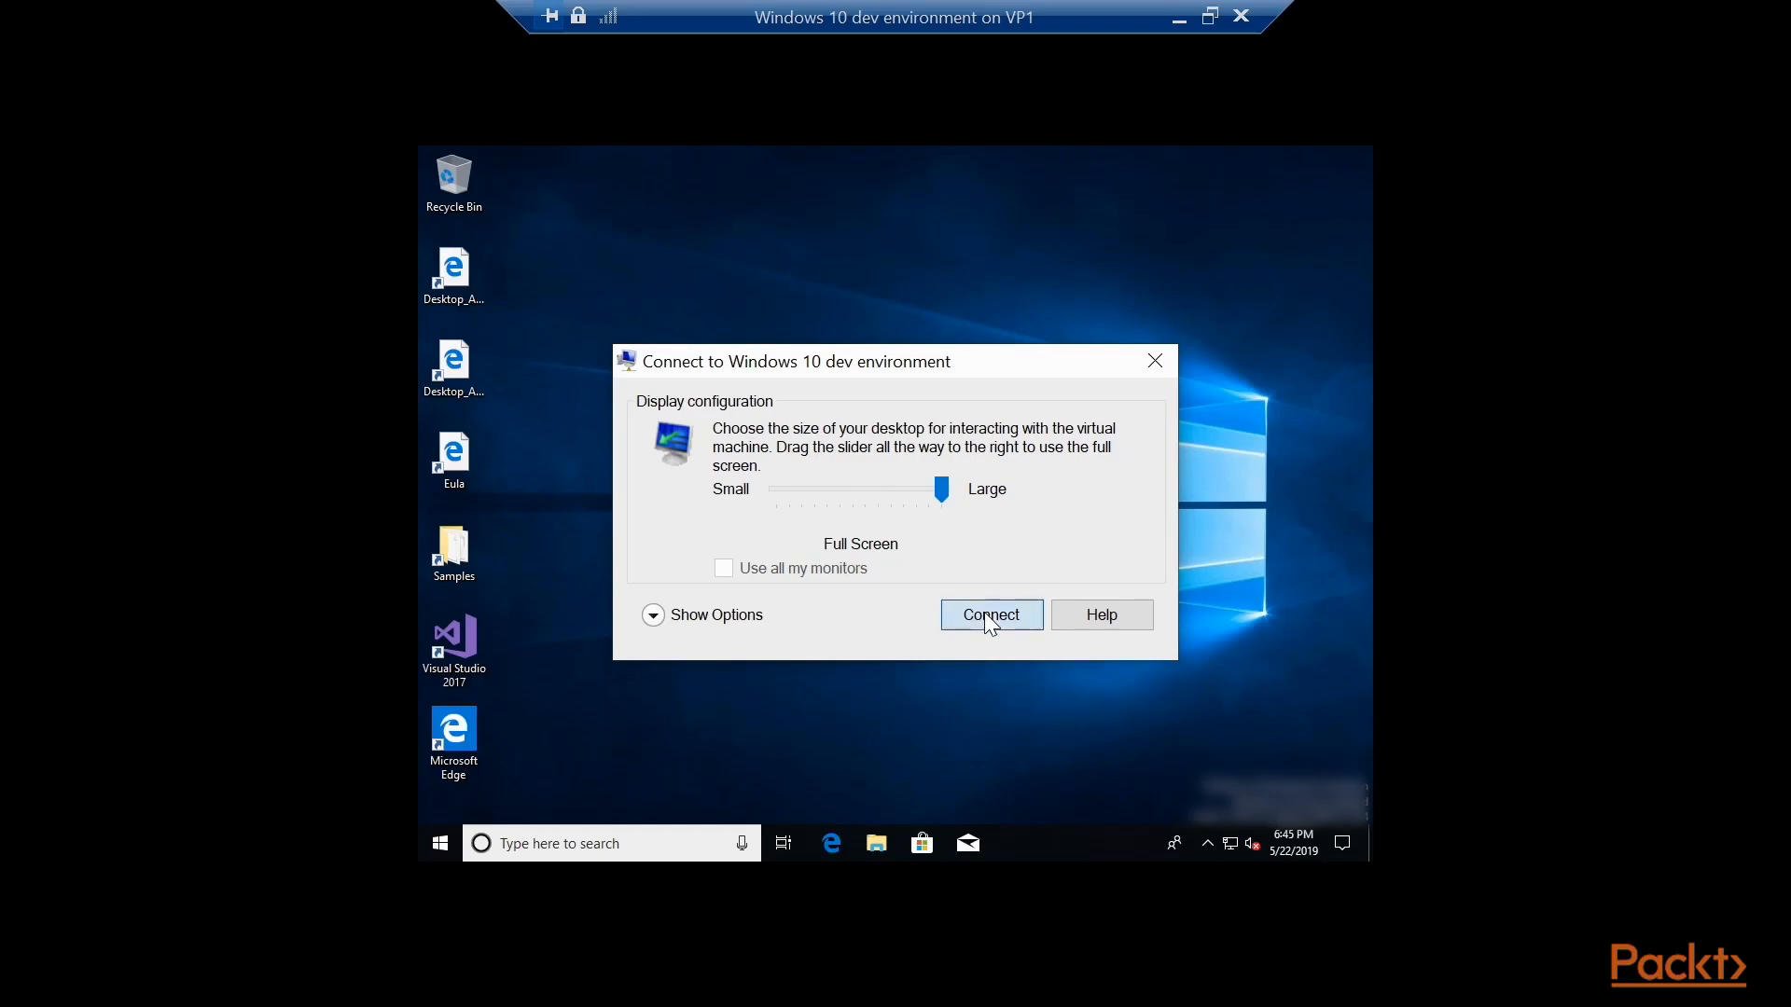
- Reconnect to the VM at Full Screen display size
left_click(988, 614)
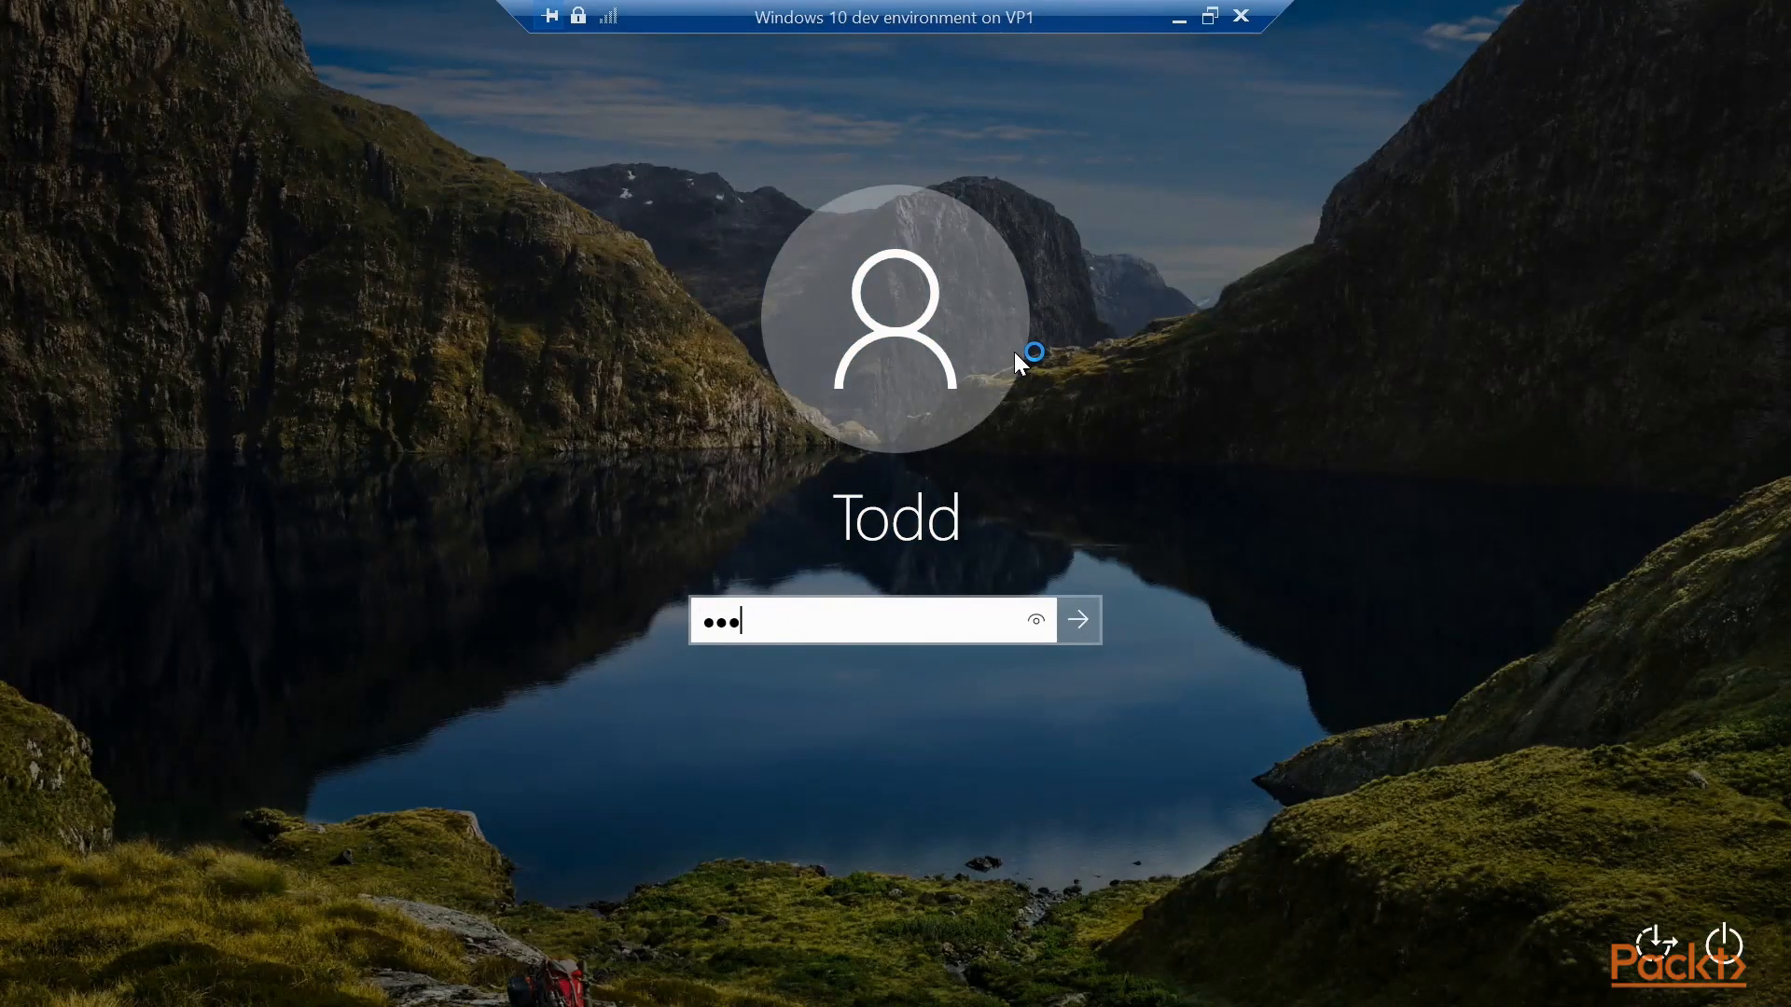
- Submit the account password to sign in to the VM's desktop
left_click(1074, 620)
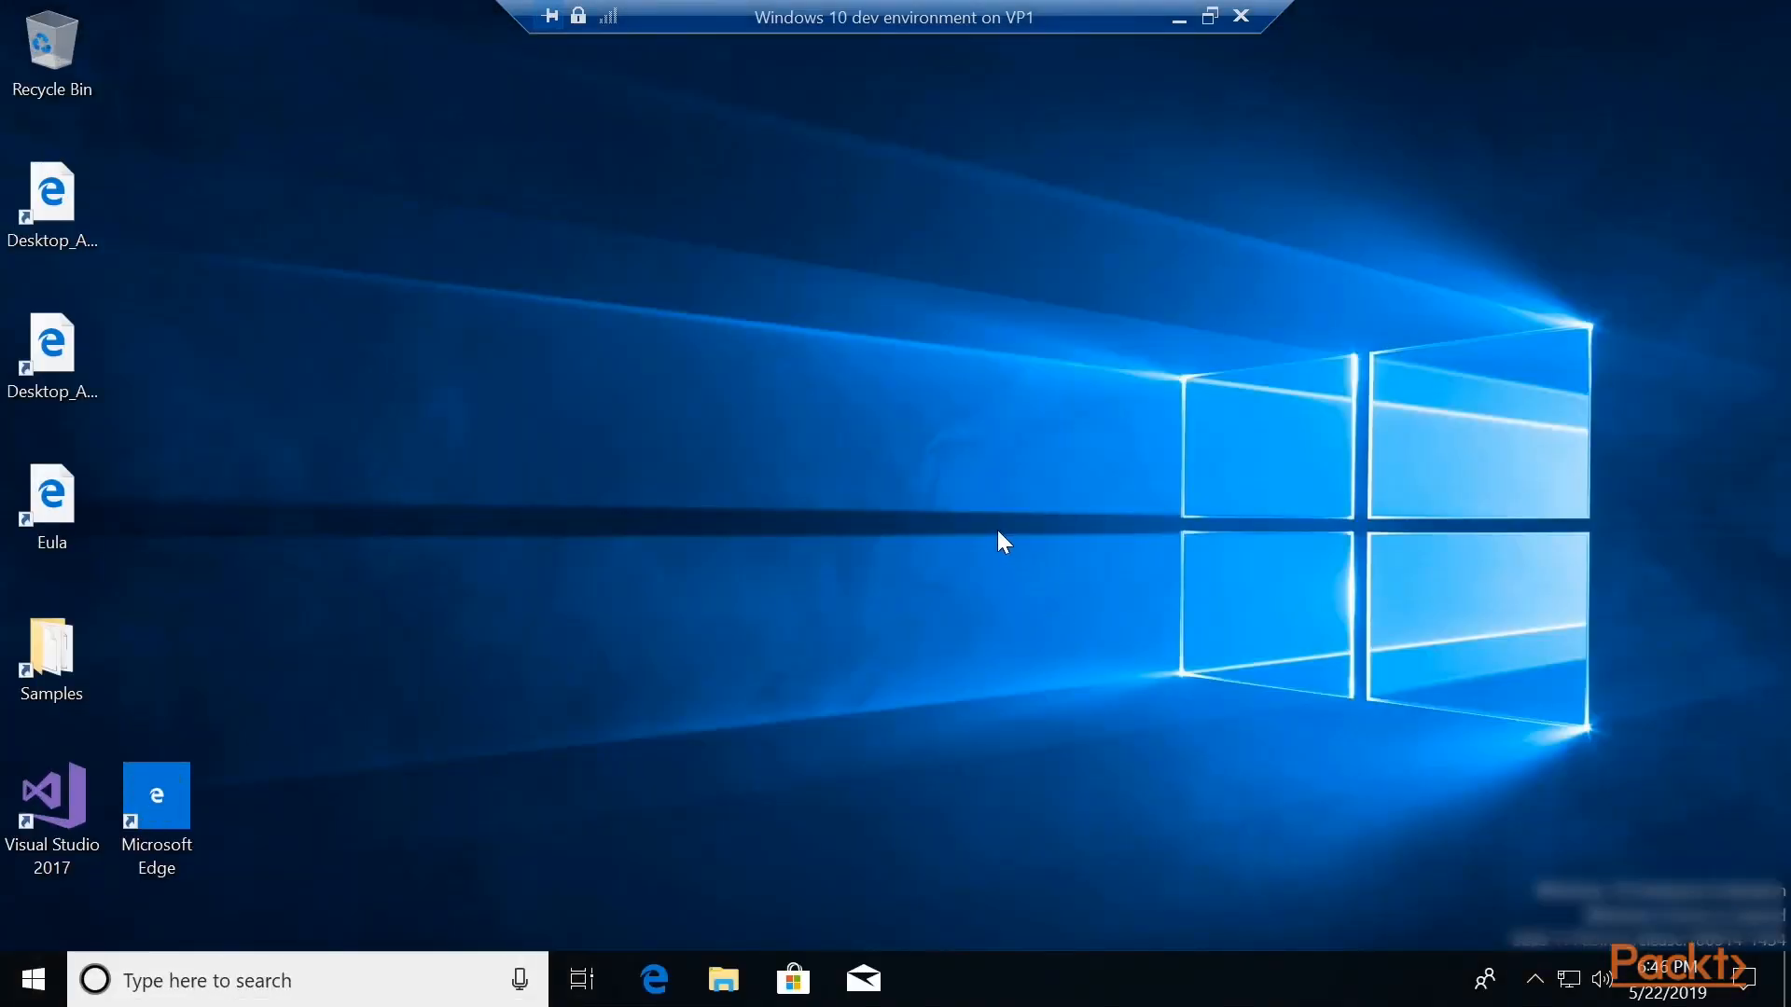
mouse_move(593, 636)
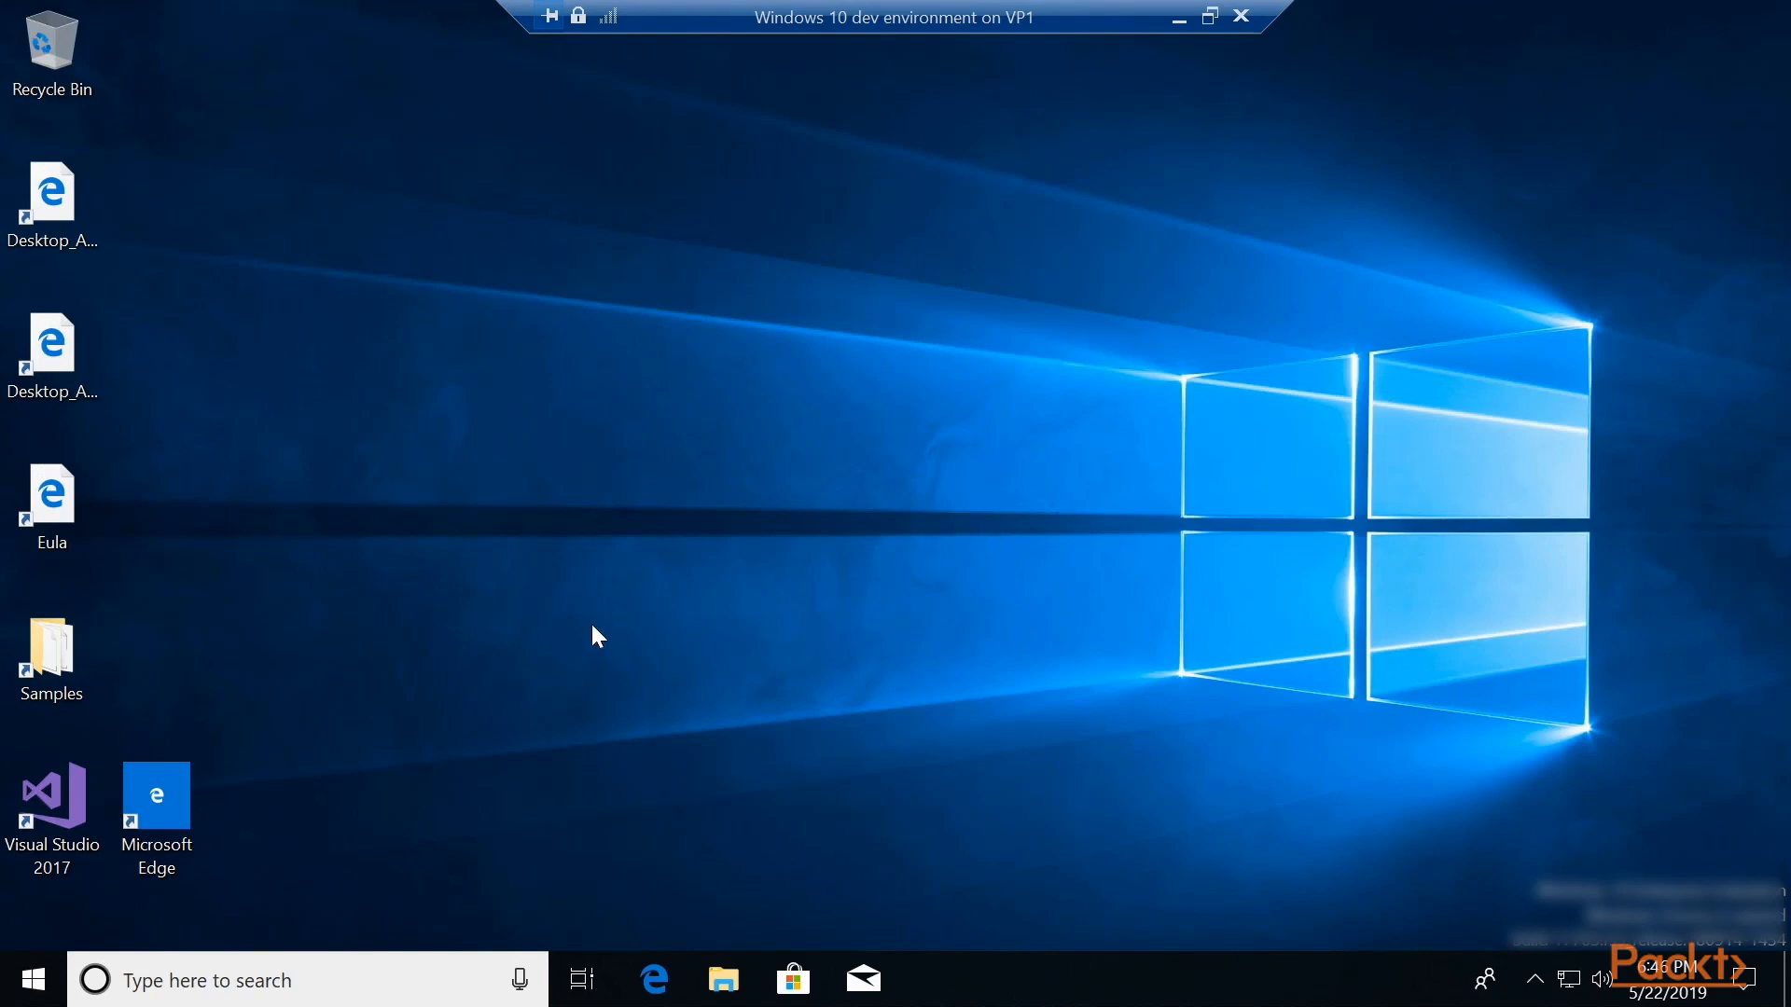
mouse_move(592, 623)
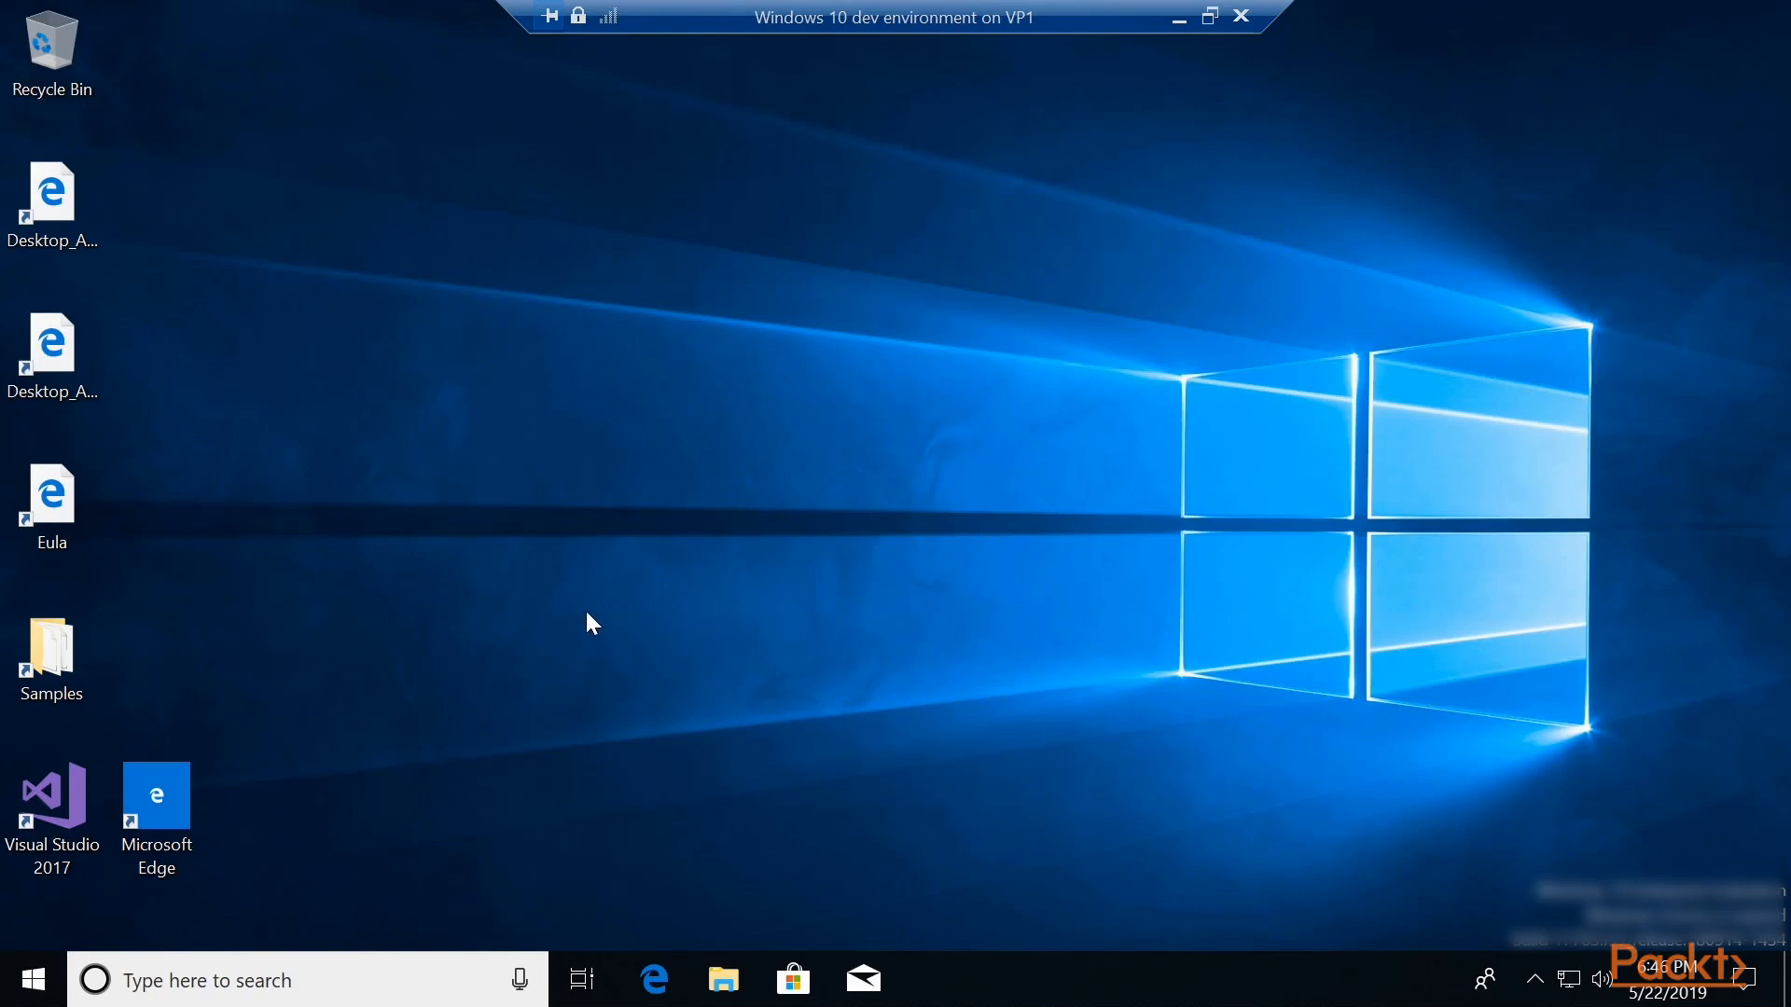
mouse_move(827, 467)
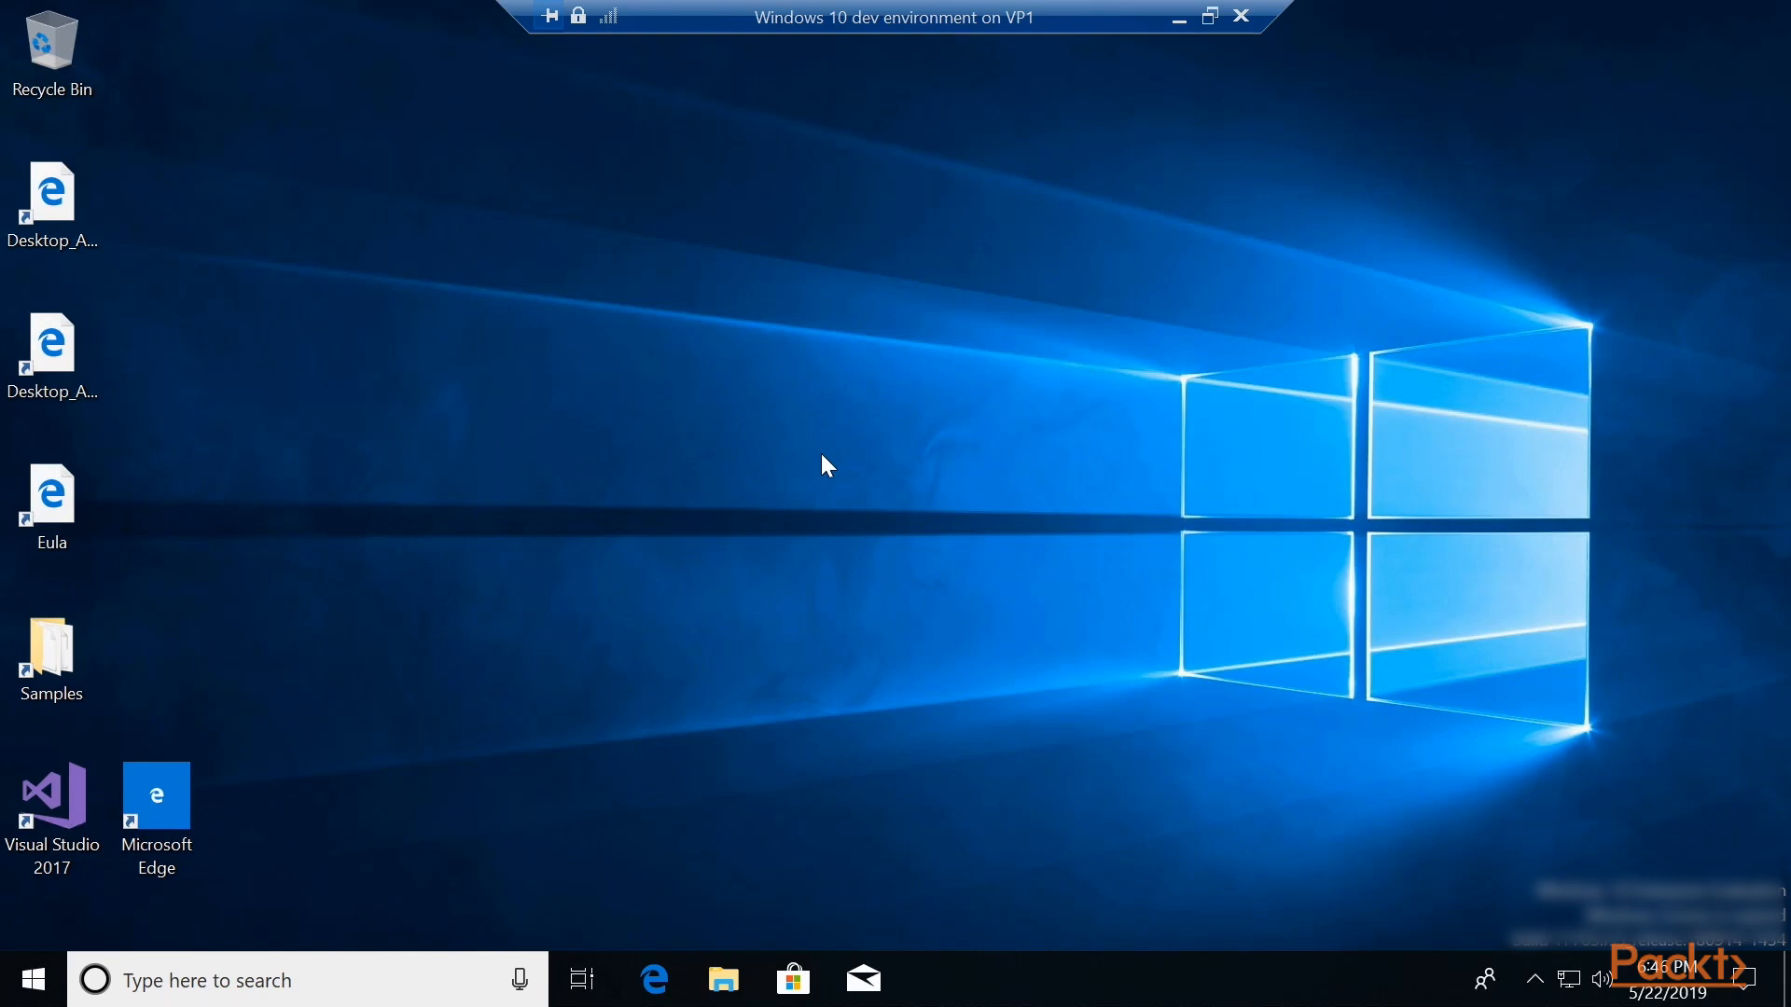
mouse_move(1015, 317)
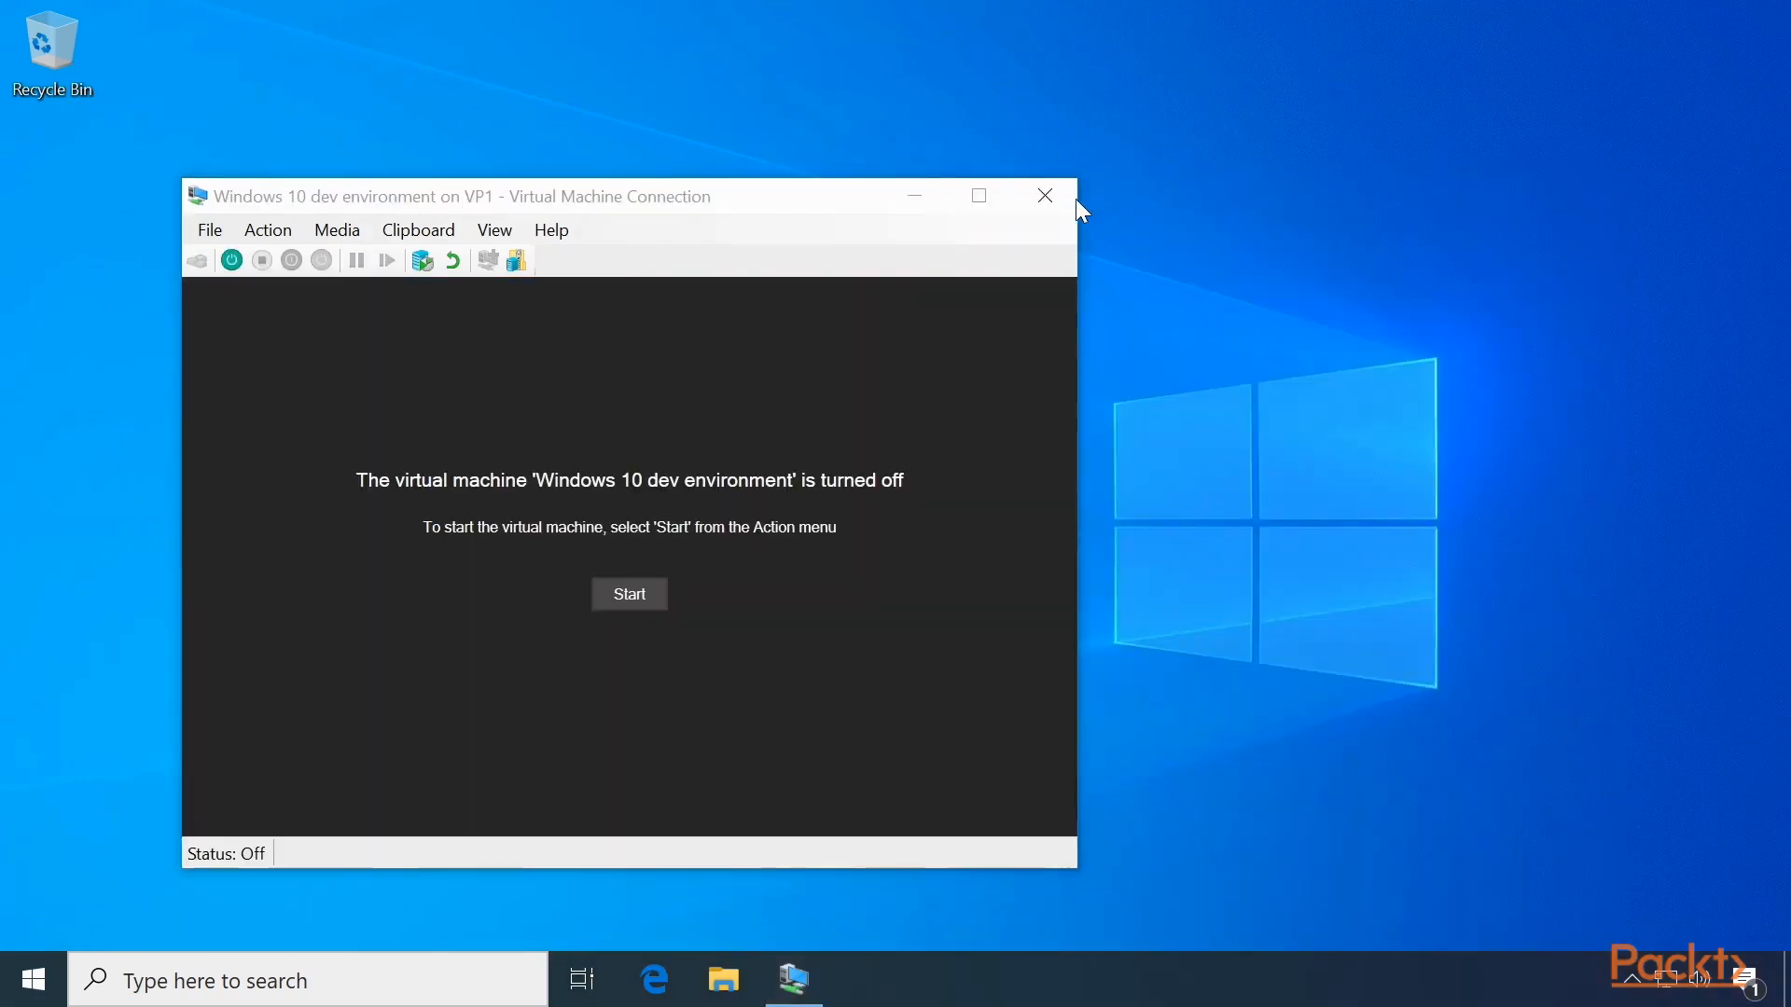
- Close the Virtual Machine Connection window for the turned-off VM
left_click(1041, 196)
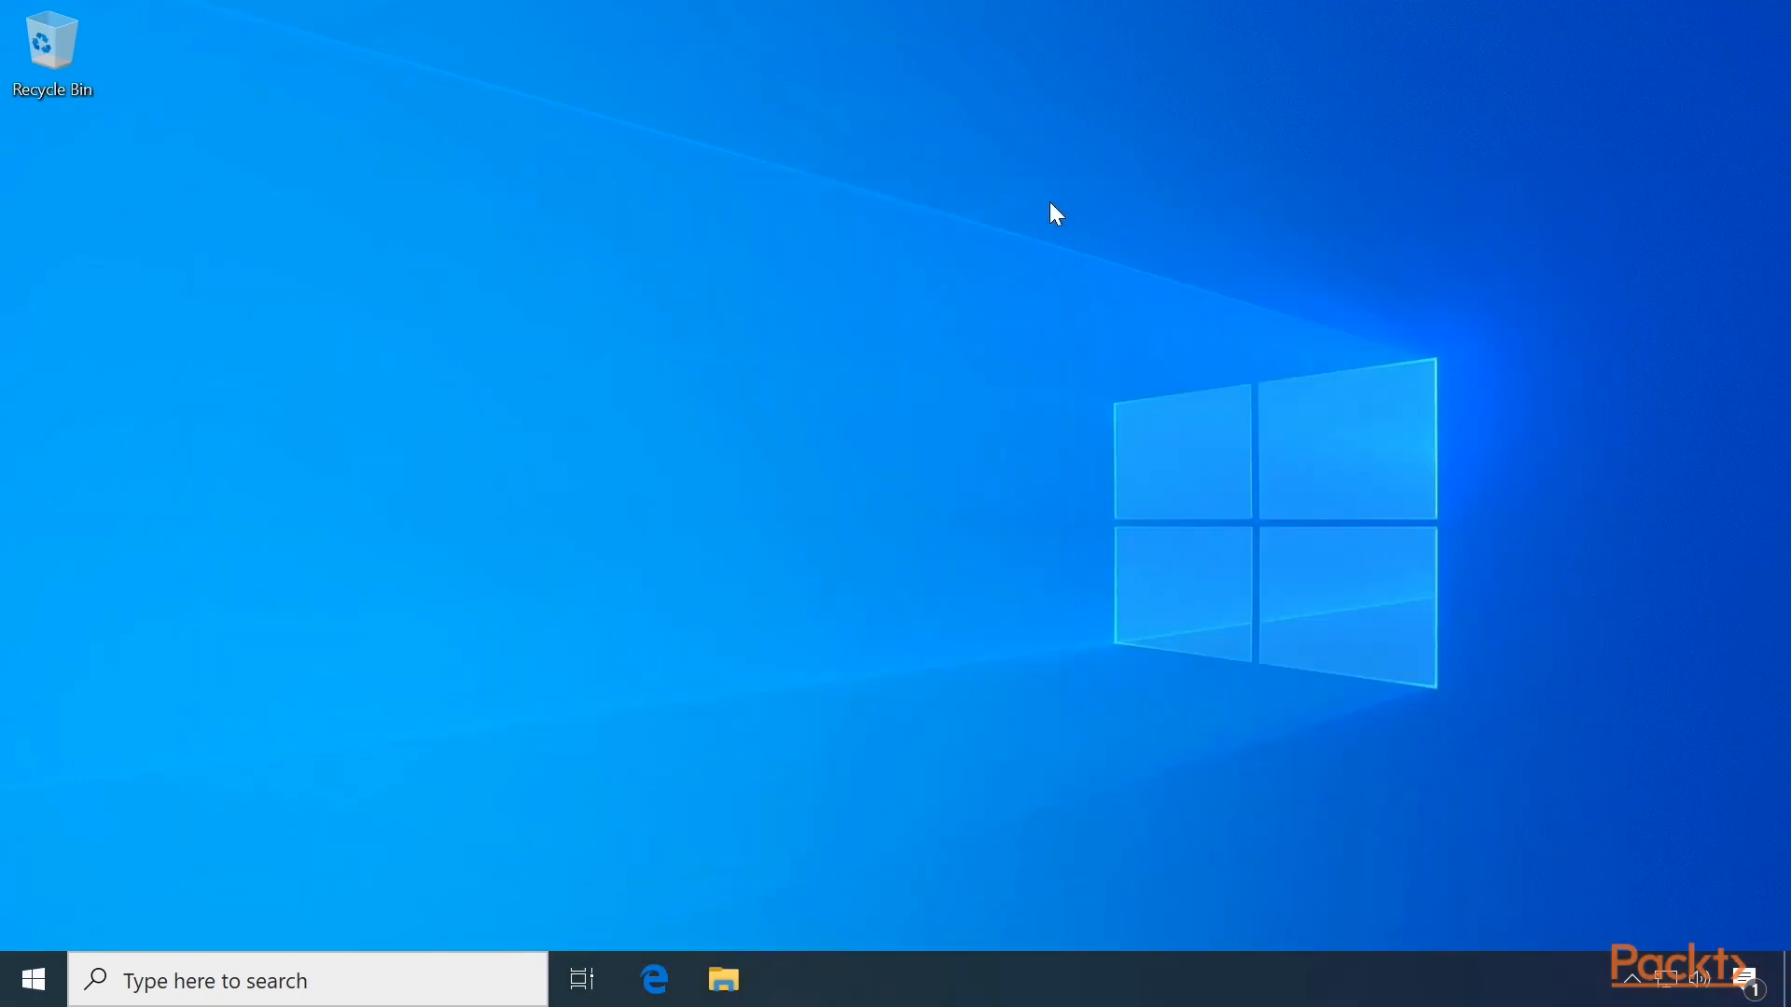